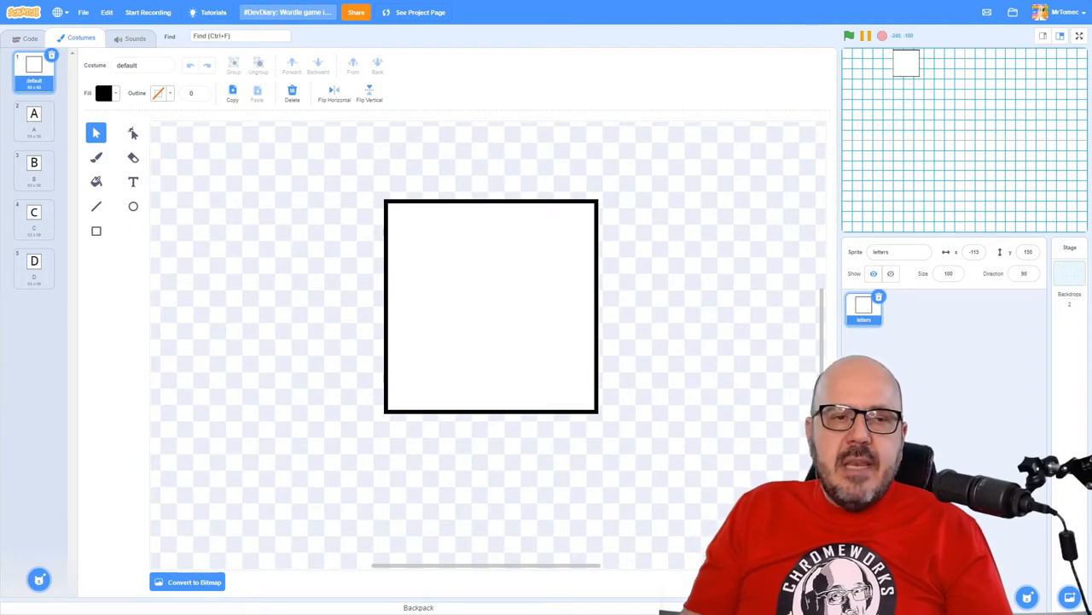
Preview the lettered A–D costumes on the letters sprite in the Costumes tab
left_click(33, 120)
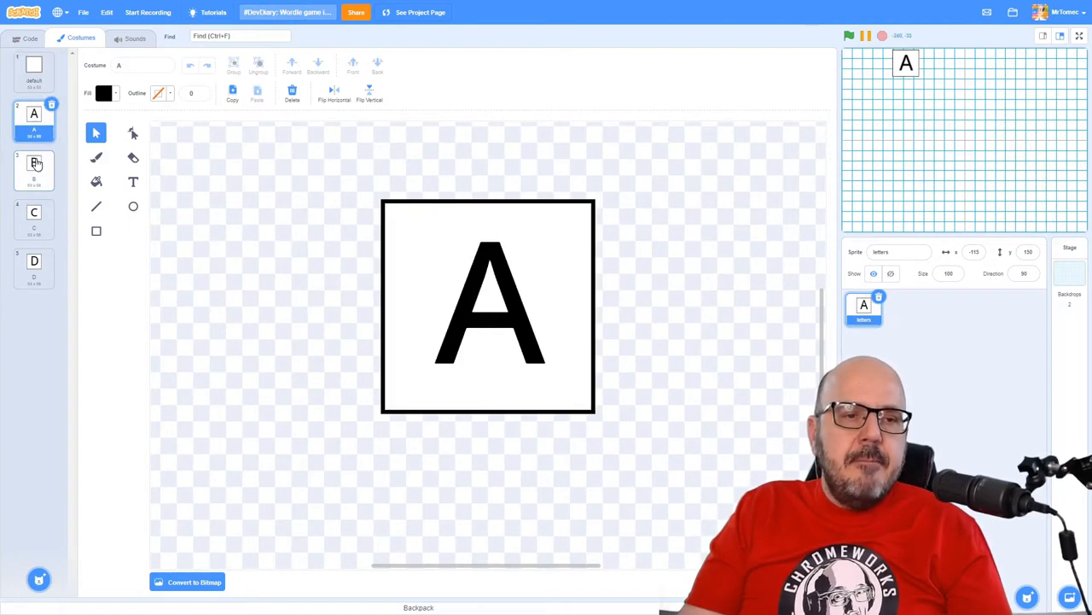
left_click(33, 267)
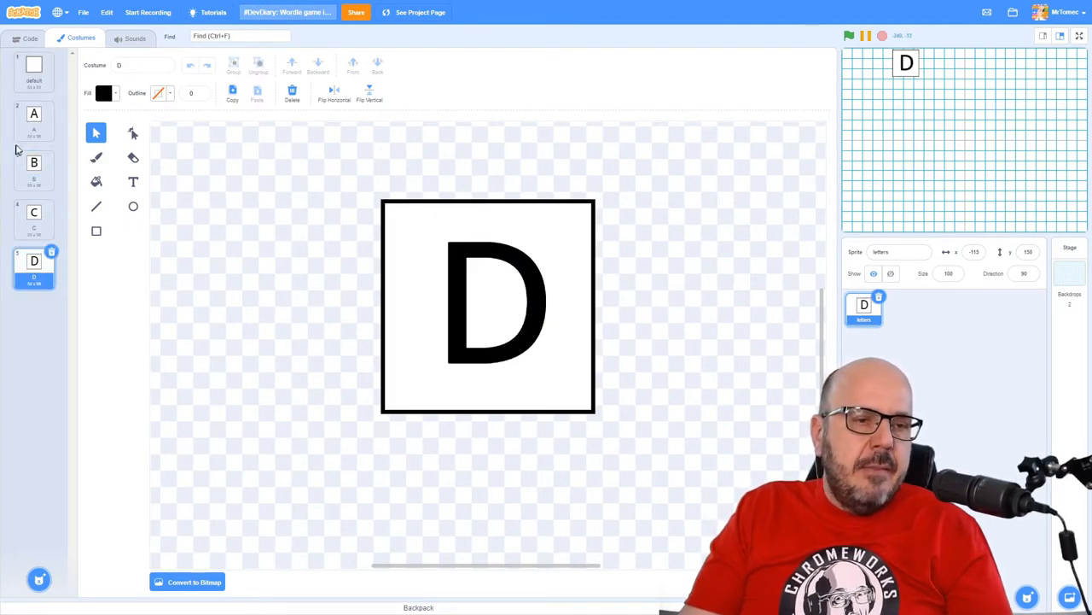
left_click(34, 119)
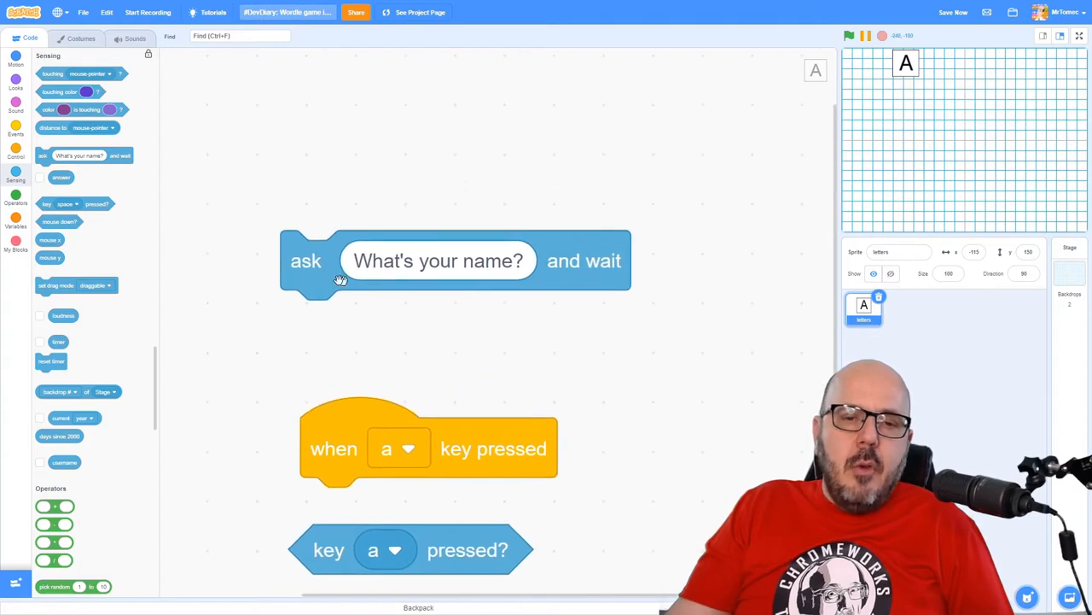
Run the 'ask What's your name? and wait' block to test the question on stage
left_click(304, 260)
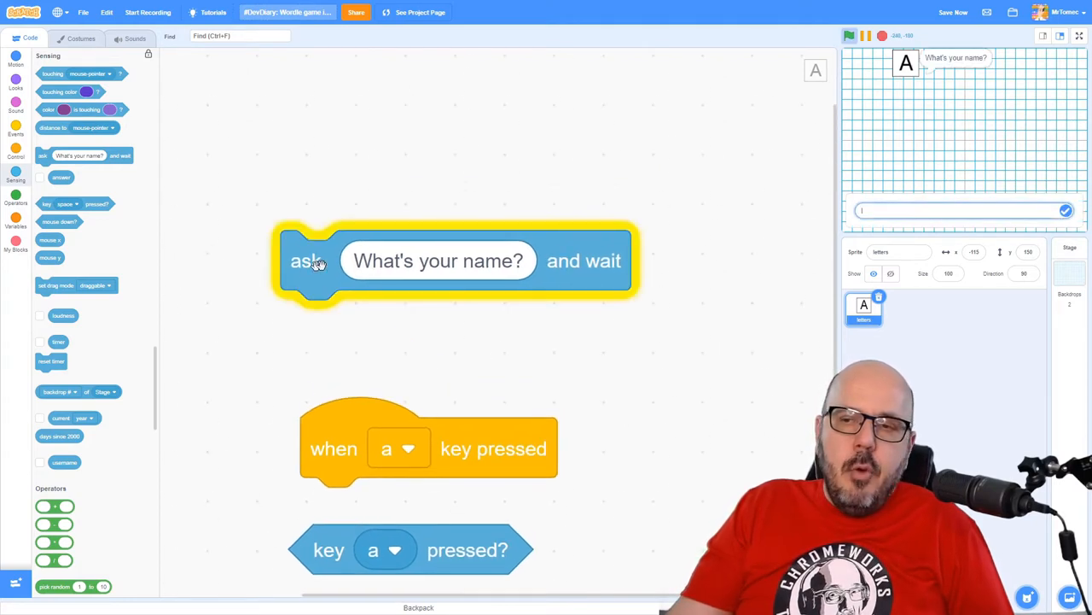
mouse_move(662, 345)
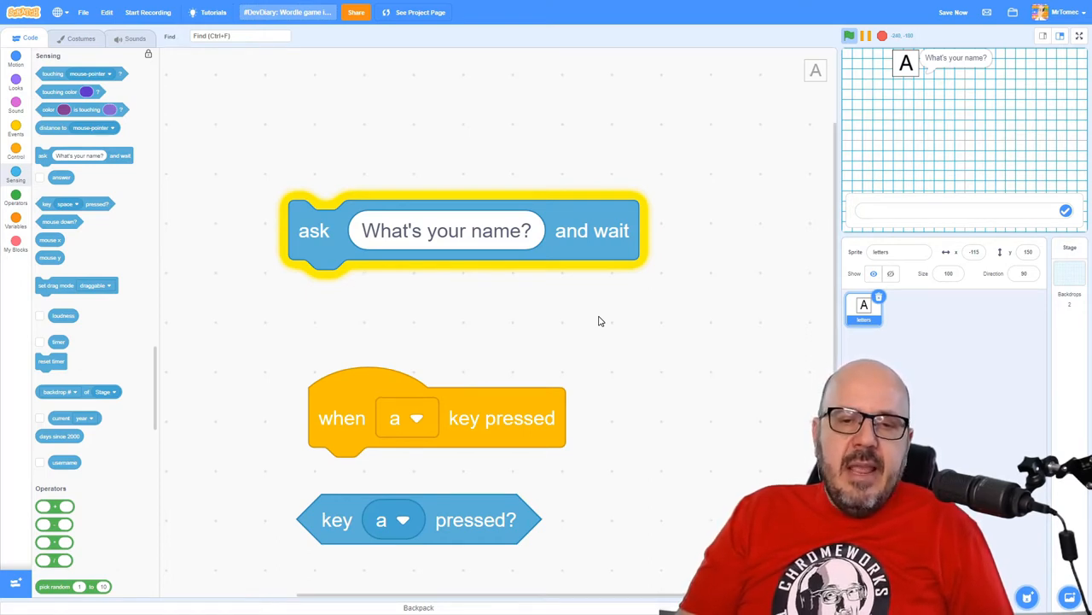
left_click(954, 12)
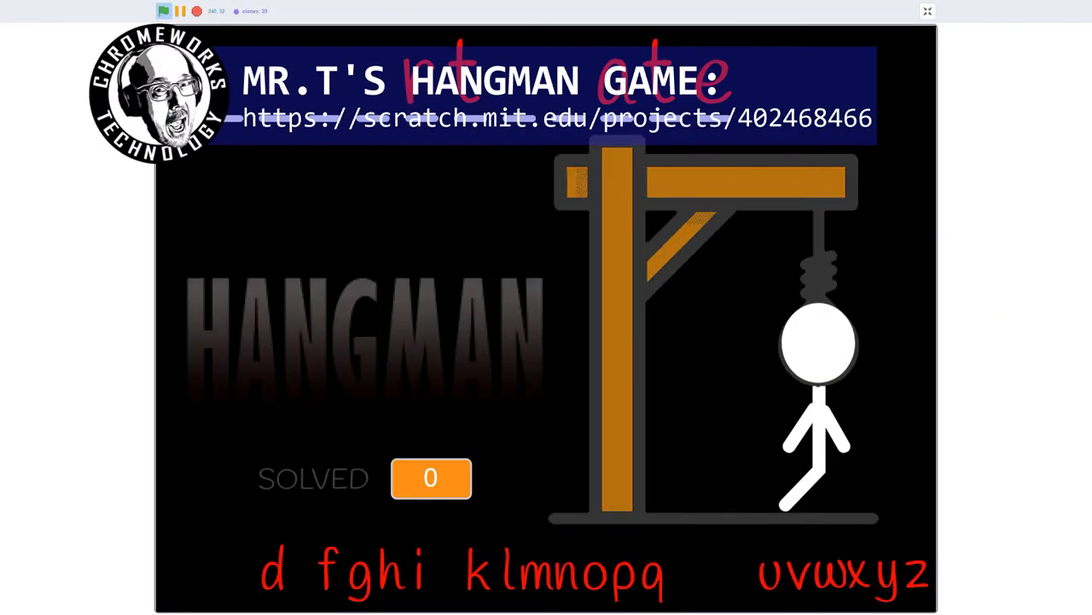
Guess the letter g in Hangman and scroll through its per-letter key-pressed scripts
left_click(371, 572)
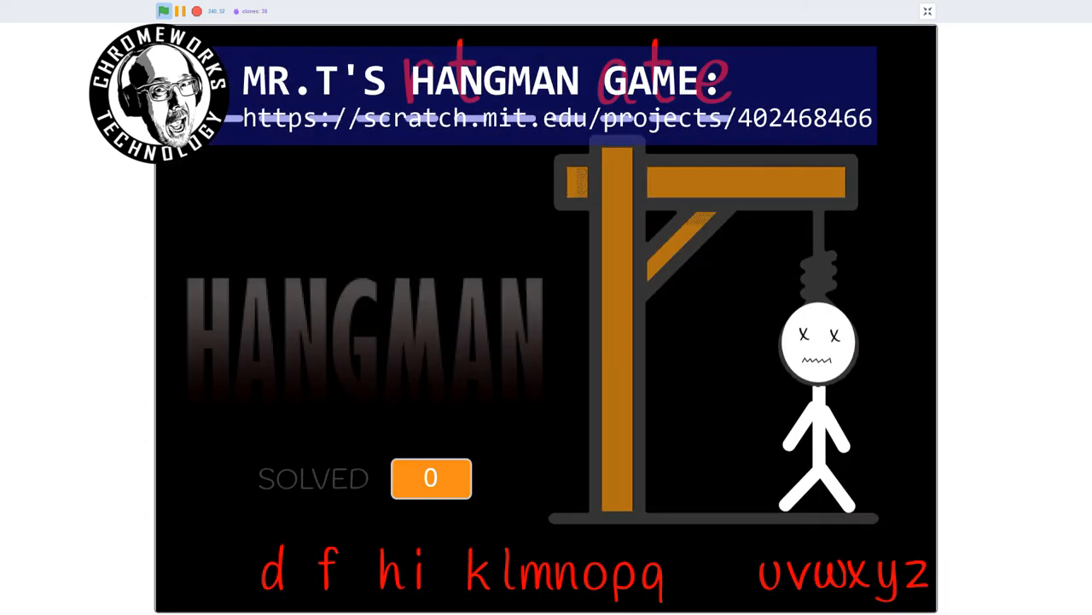
left_click(928, 11)
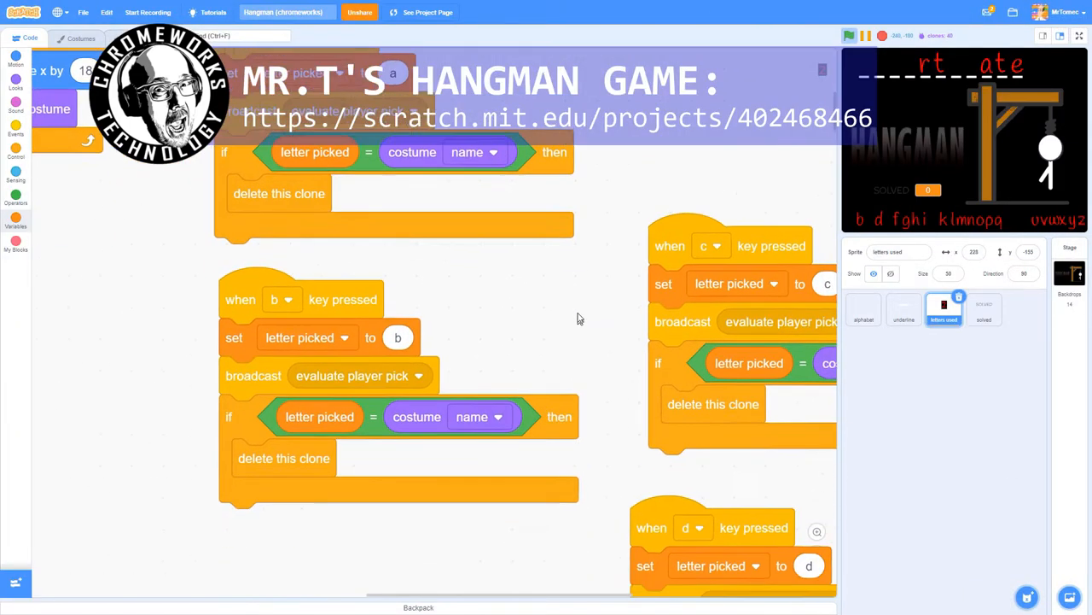
scroll("down", 3)
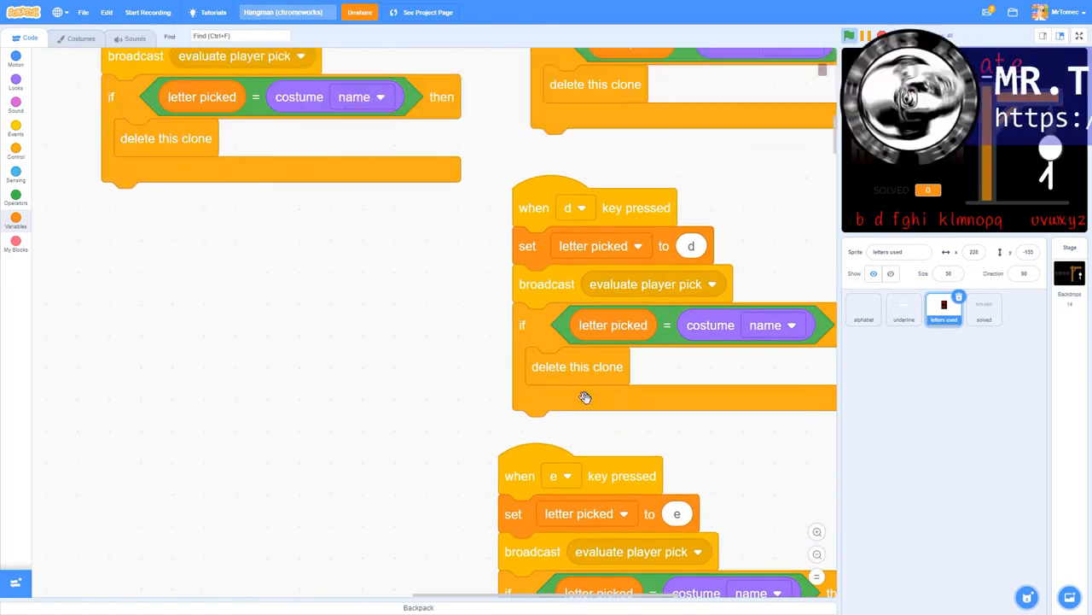
scroll("down", 3)
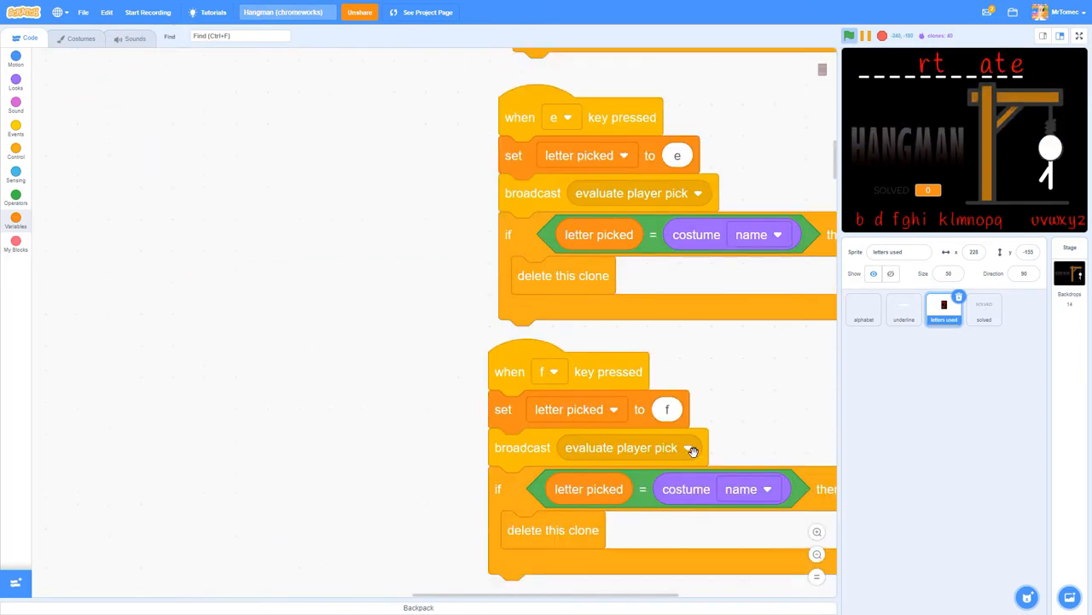
scroll("down", 3)
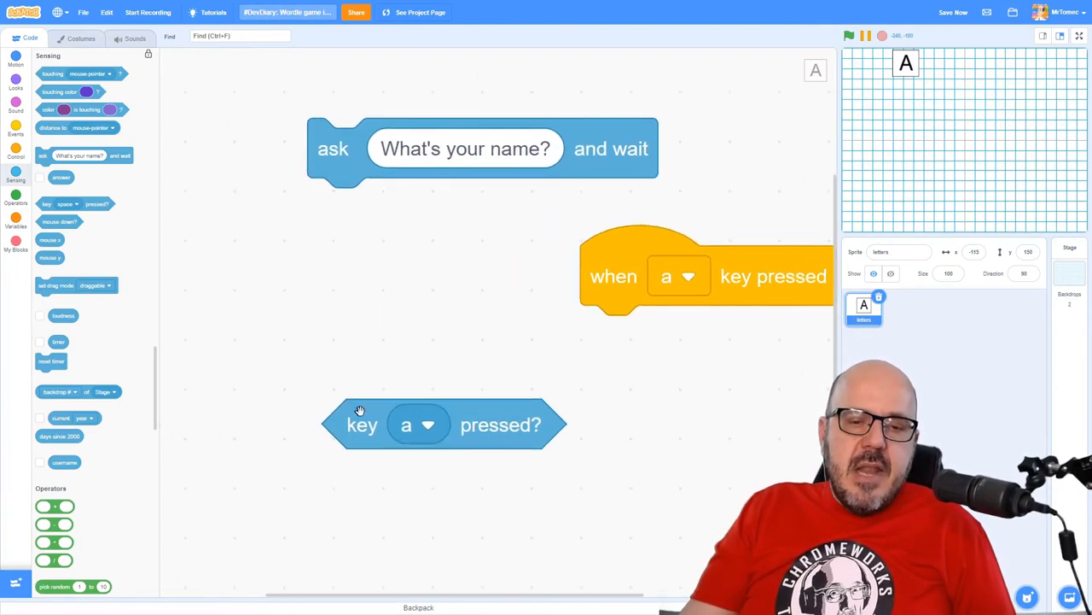
left_click_drag(444, 424, 395, 370)
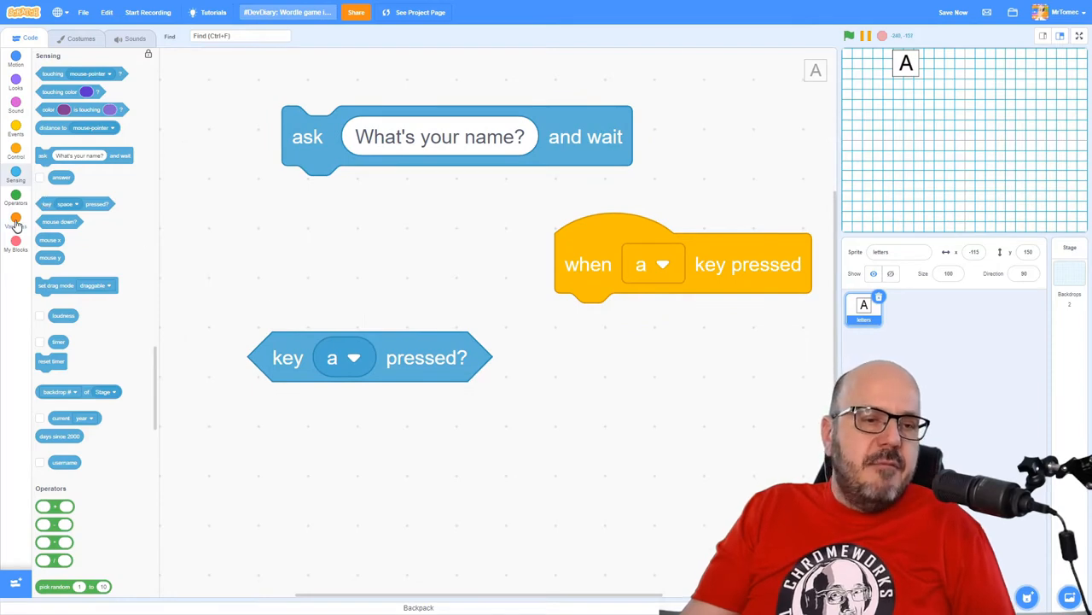
left_click(15, 224)
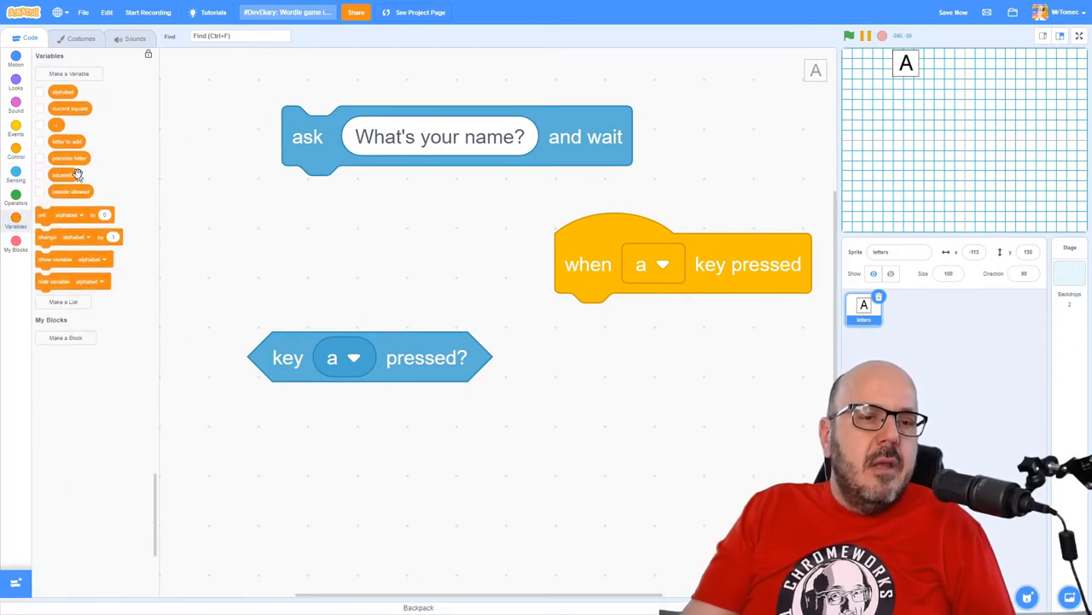
mouse_move(71, 191)
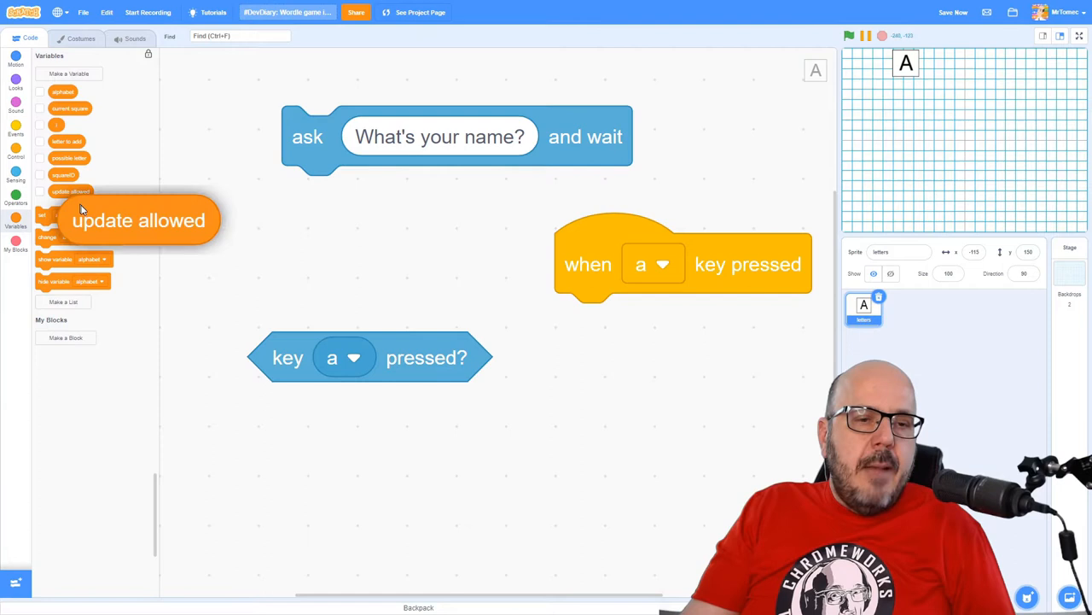
left_click_drag(138, 220, 394, 362)
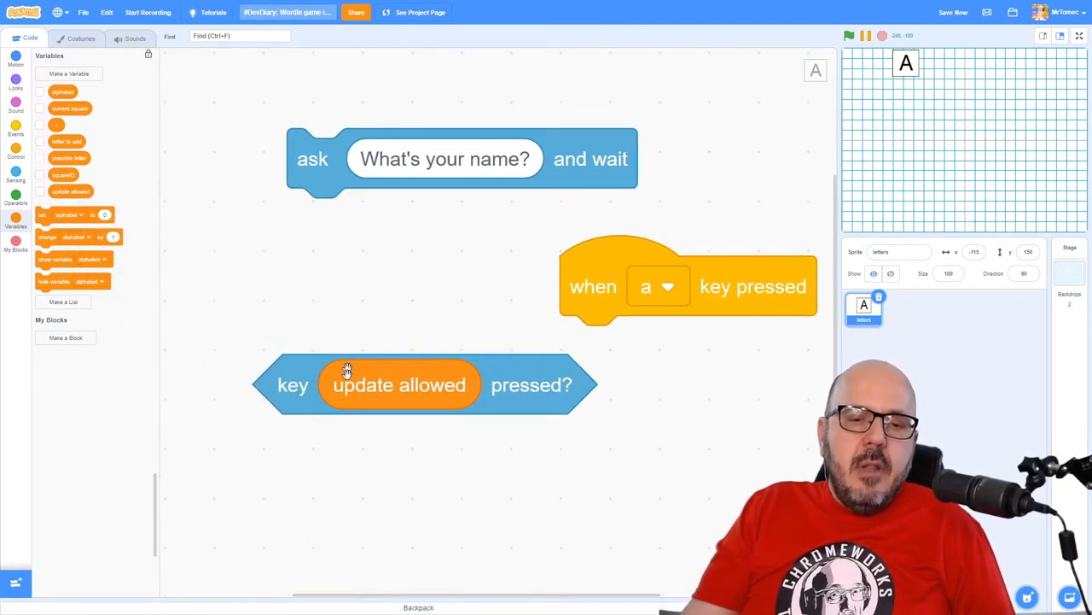
mouse_move(323, 271)
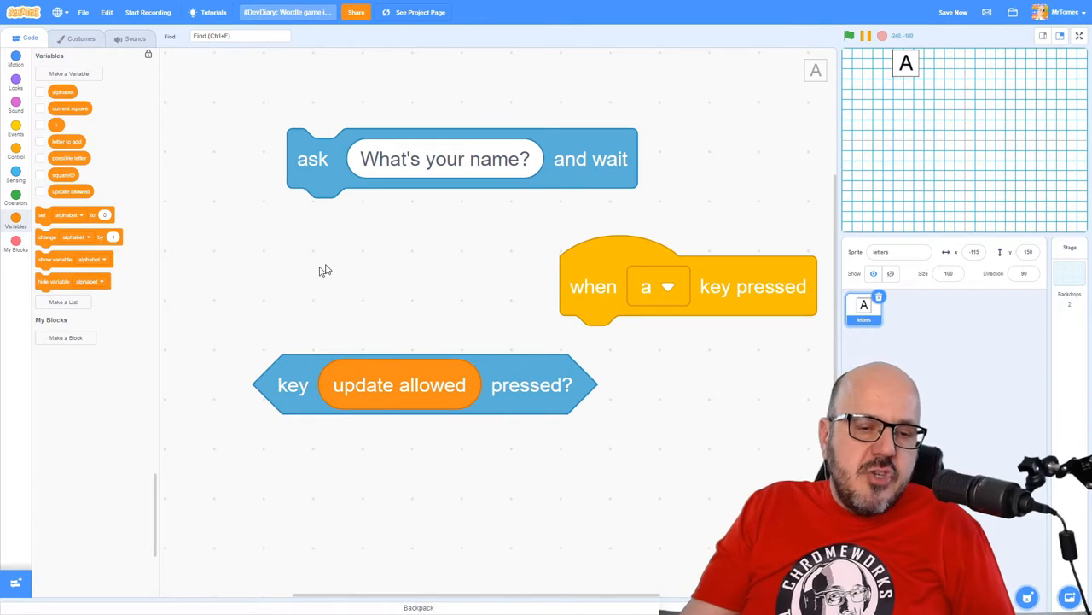
mouse_move(379, 321)
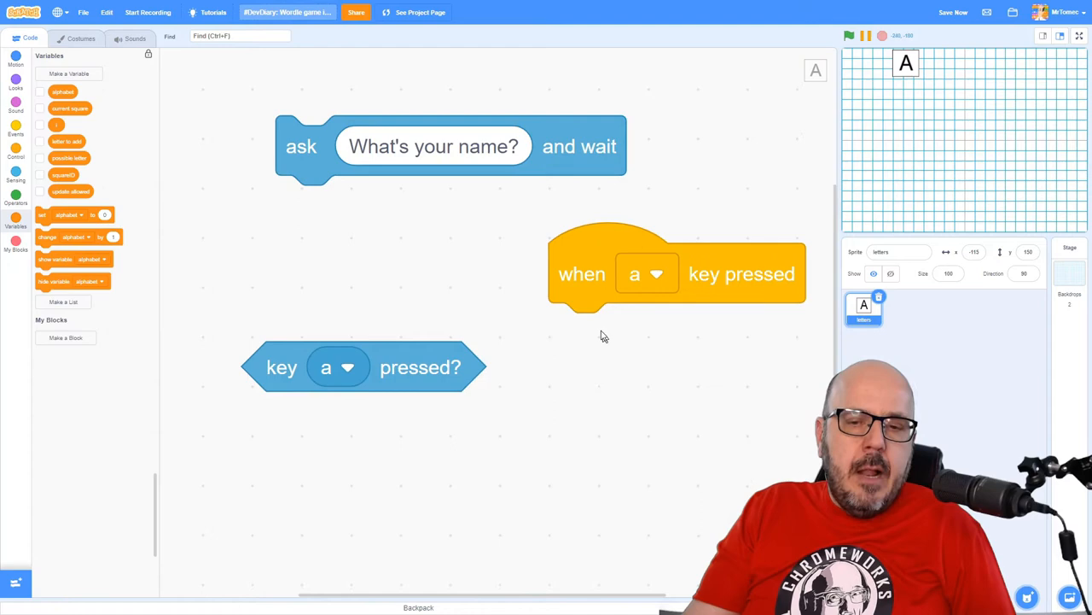
mouse_move(620, 369)
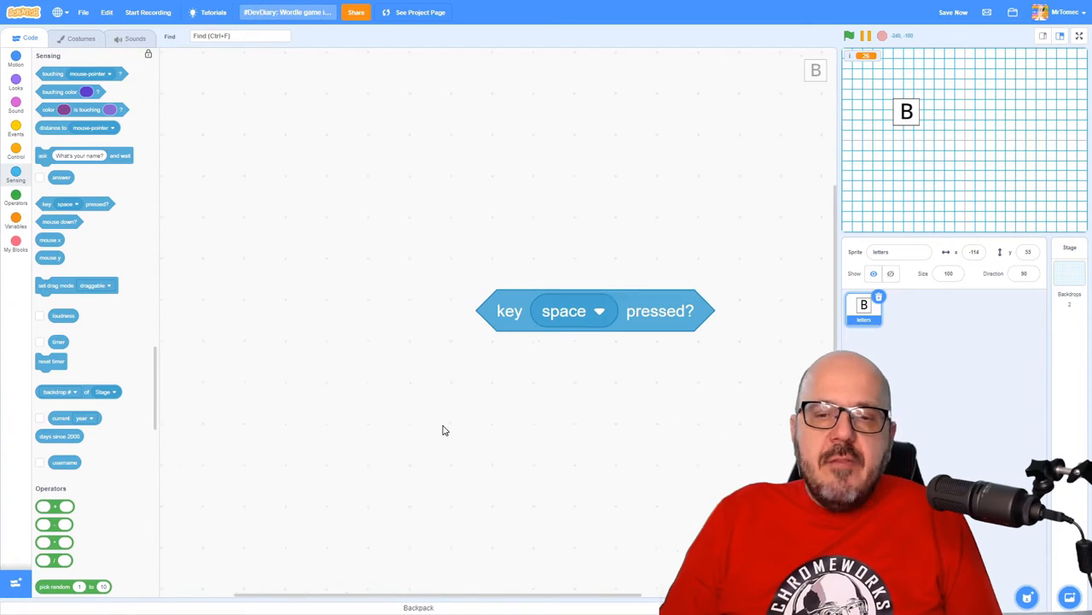
mouse_move(465, 379)
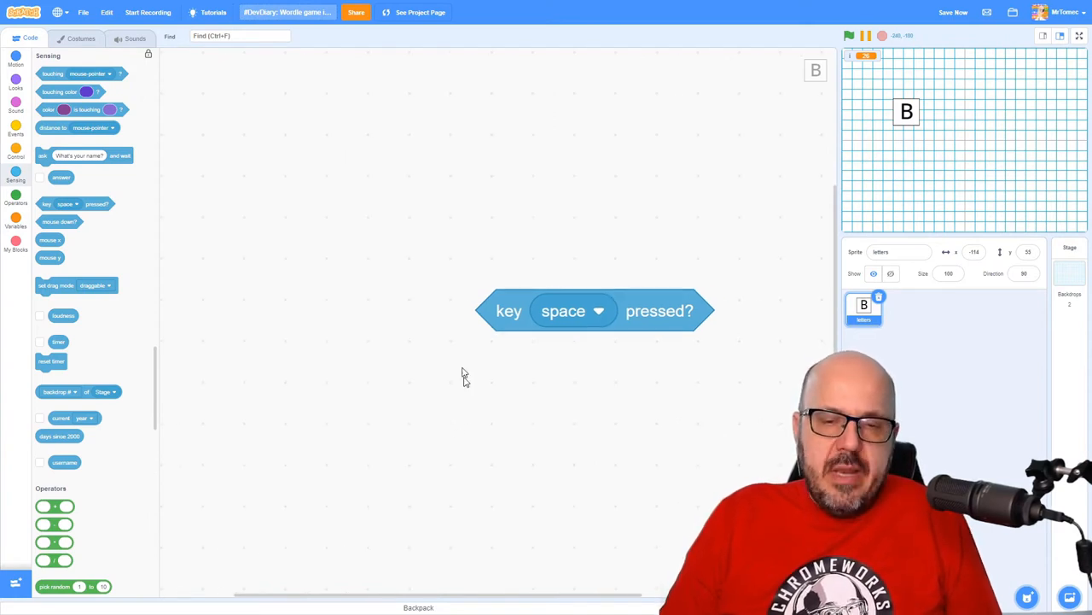
Move the key space pressed? block aside and create a custom block named 'Detect Letter'
left_click_drag(595, 311, 555, 297)
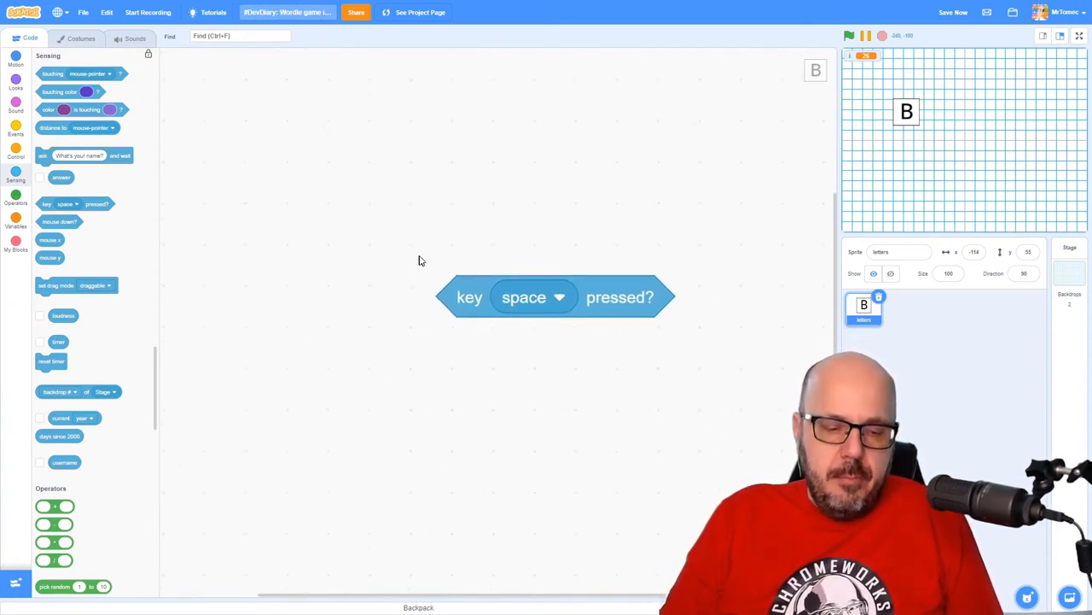
mouse_move(265, 269)
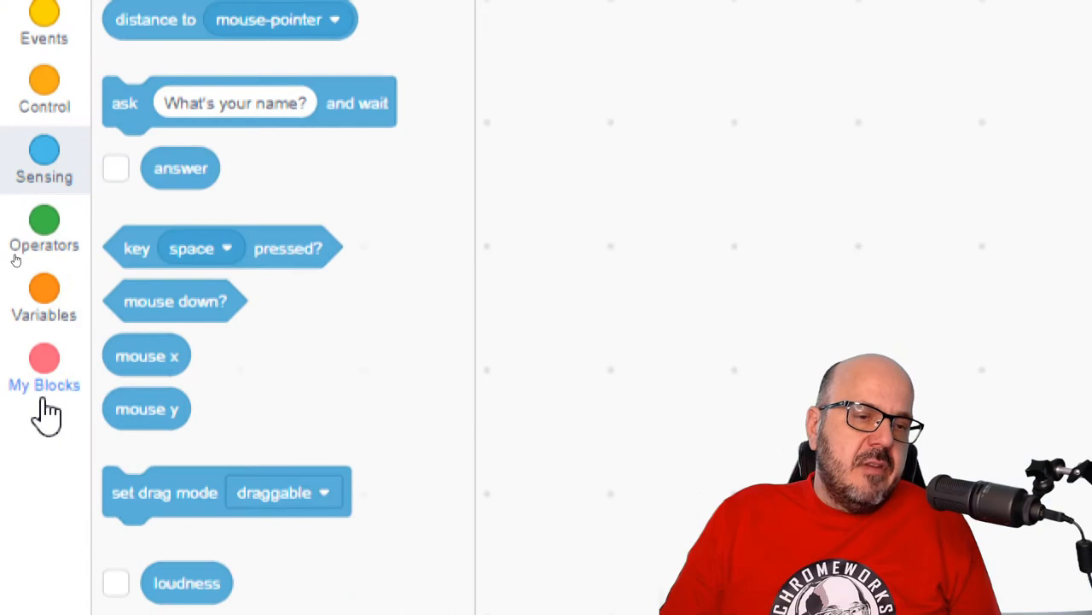
left_click(43, 367)
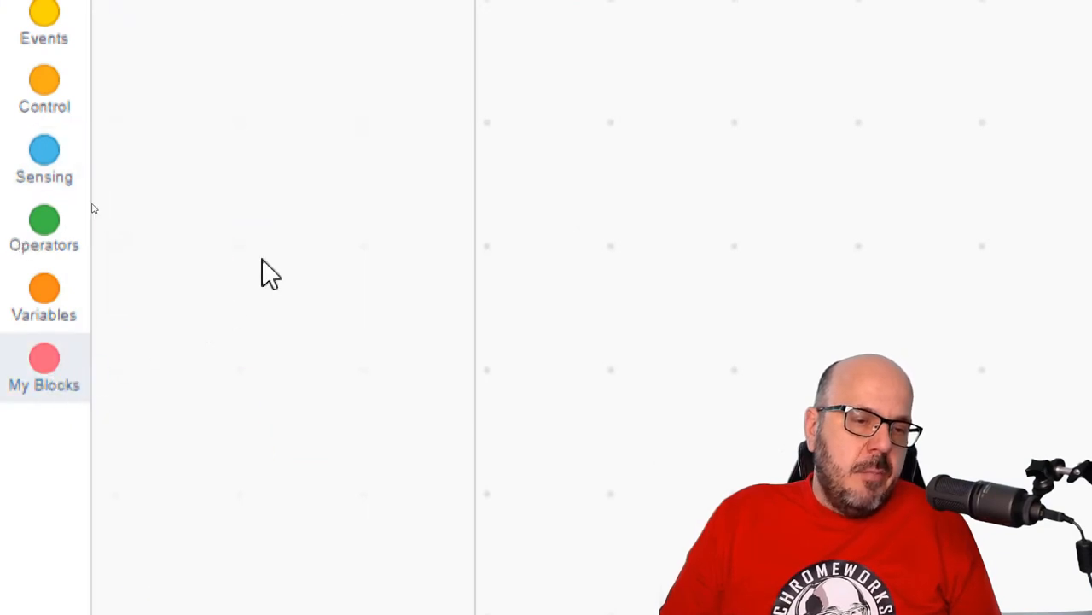
left_click(43, 367)
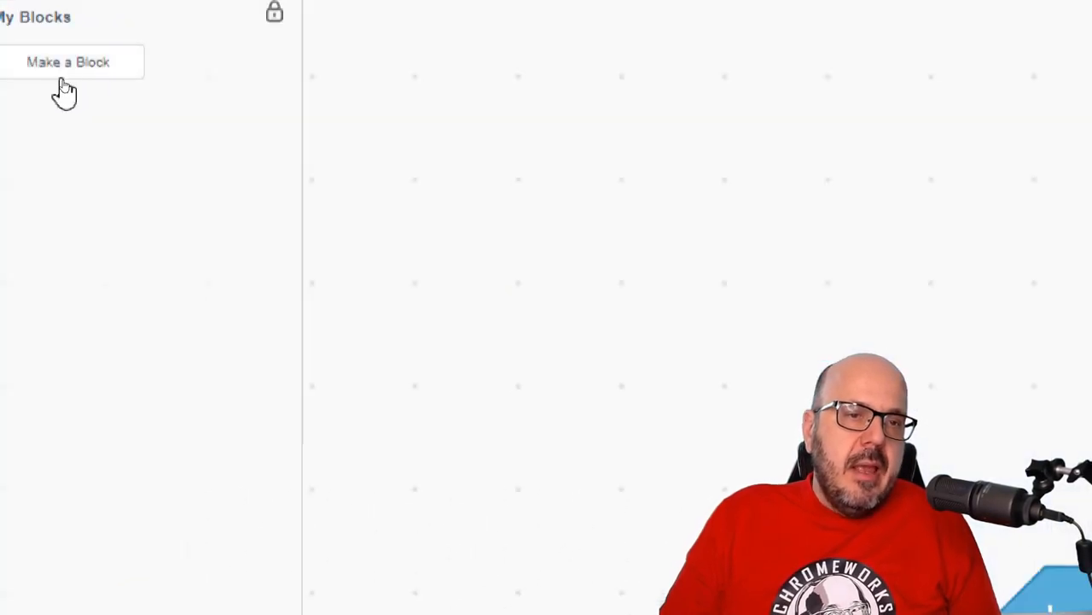
left_click(69, 61)
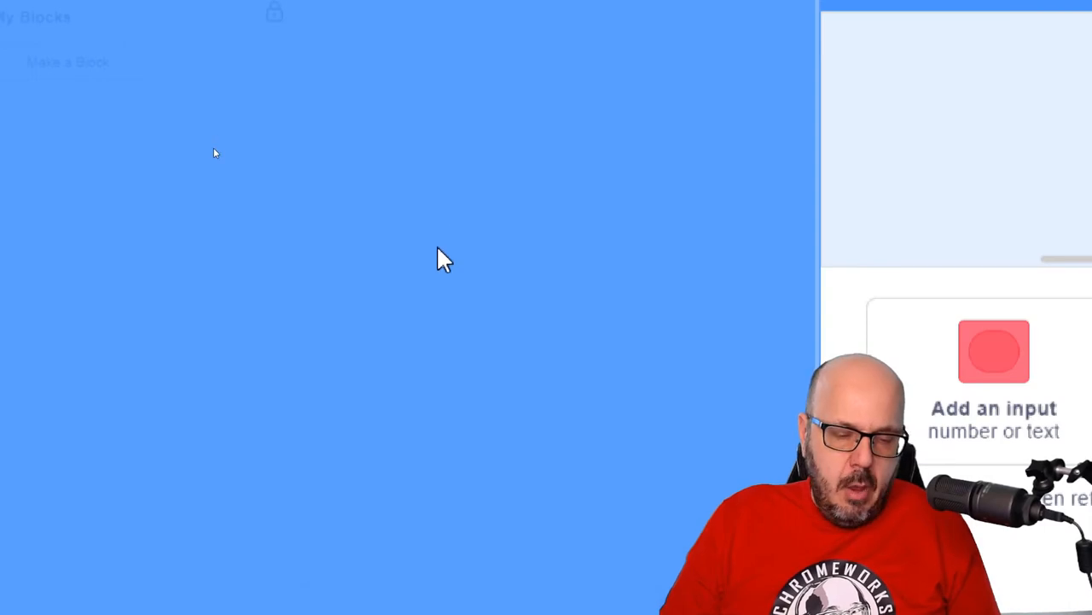
left_click(68, 62)
type("Detect Le")
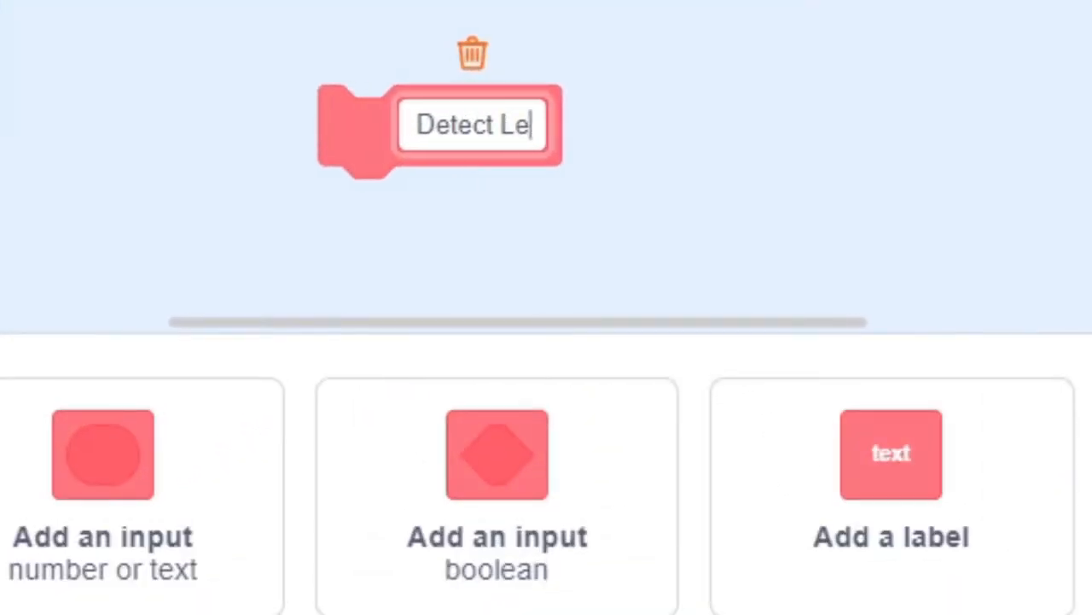
type("tter")
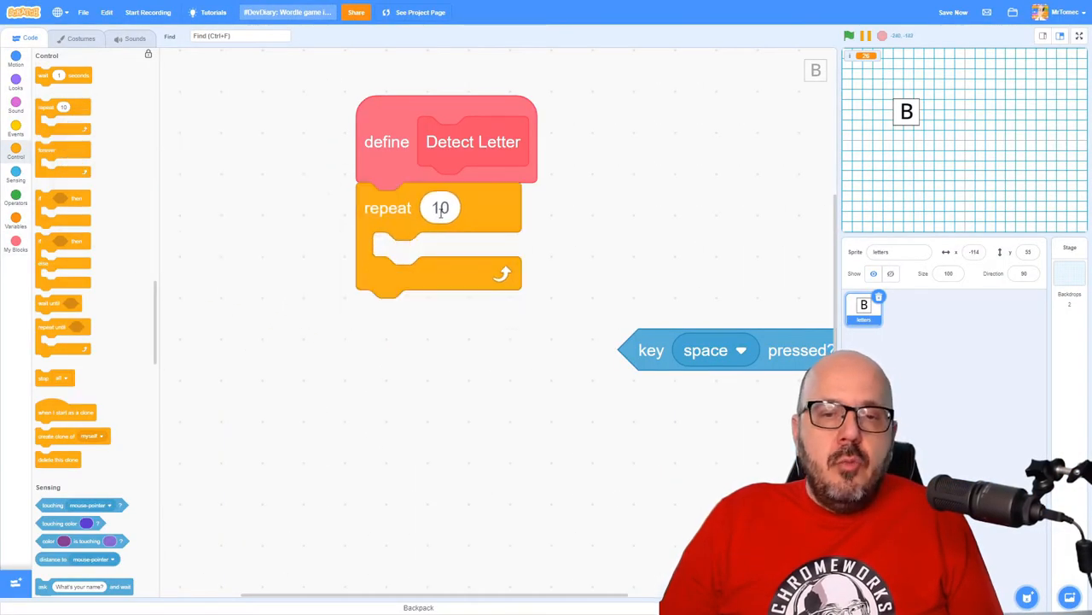
Make the Detect Letter loop repeat 26 times and bring up the Variables blocks
type("26")
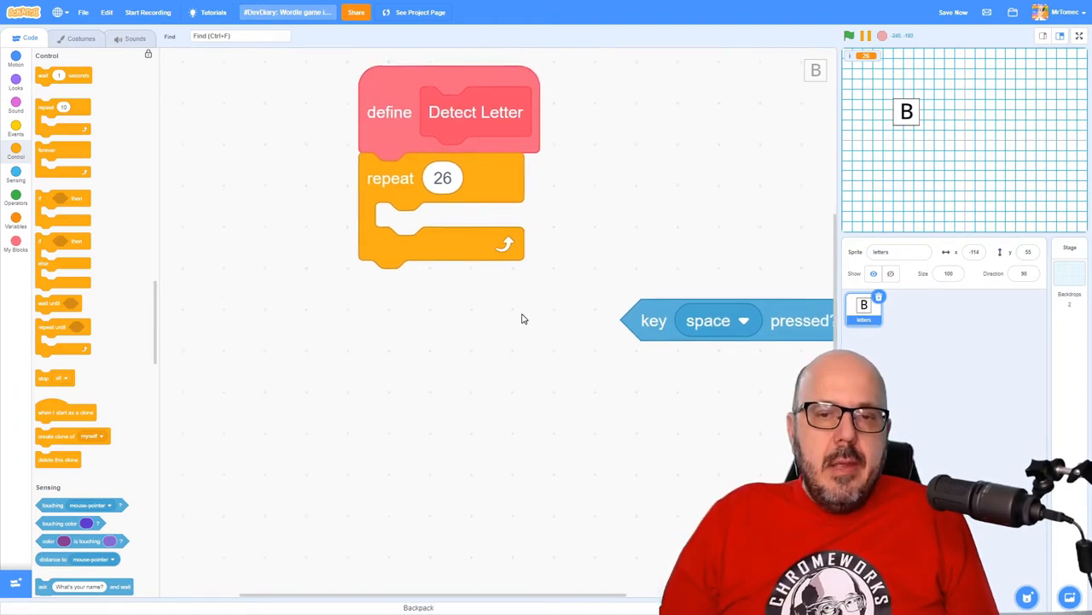
mouse_move(492, 246)
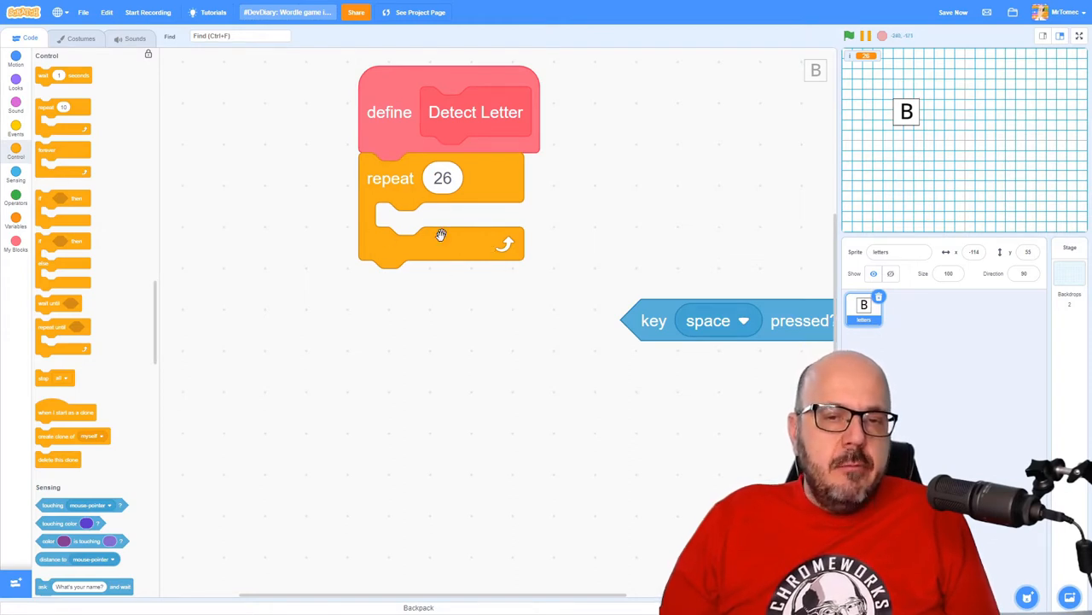
mouse_move(441, 328)
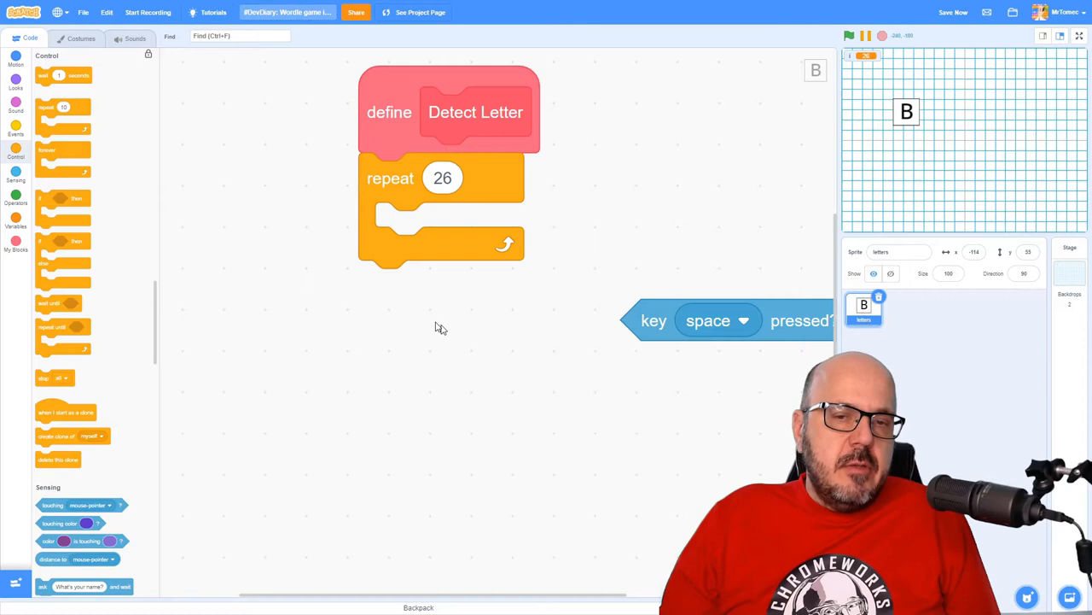
mouse_move(568, 202)
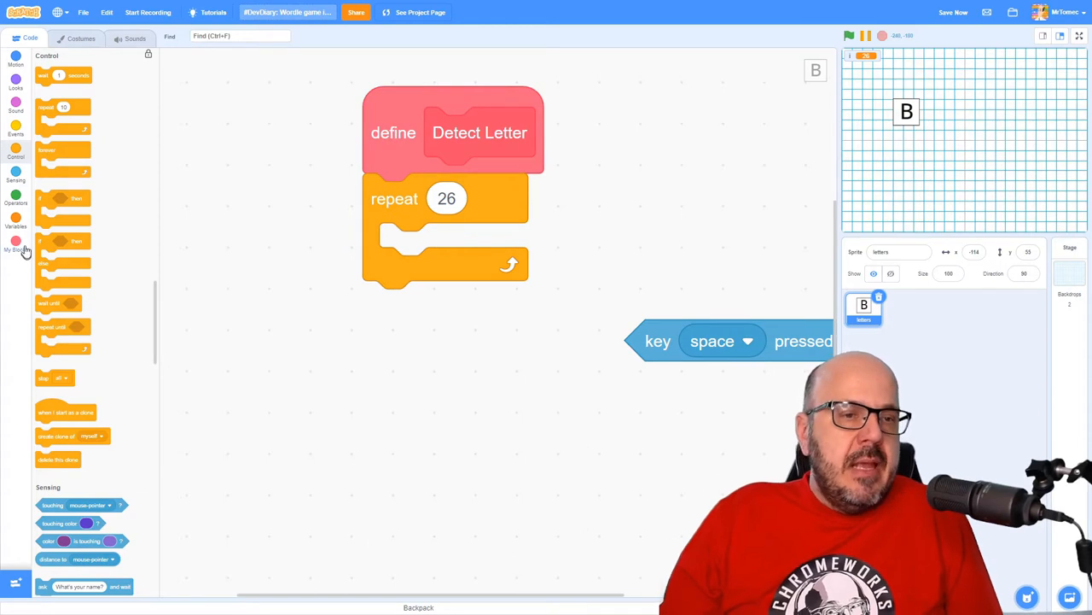
left_click(16, 220)
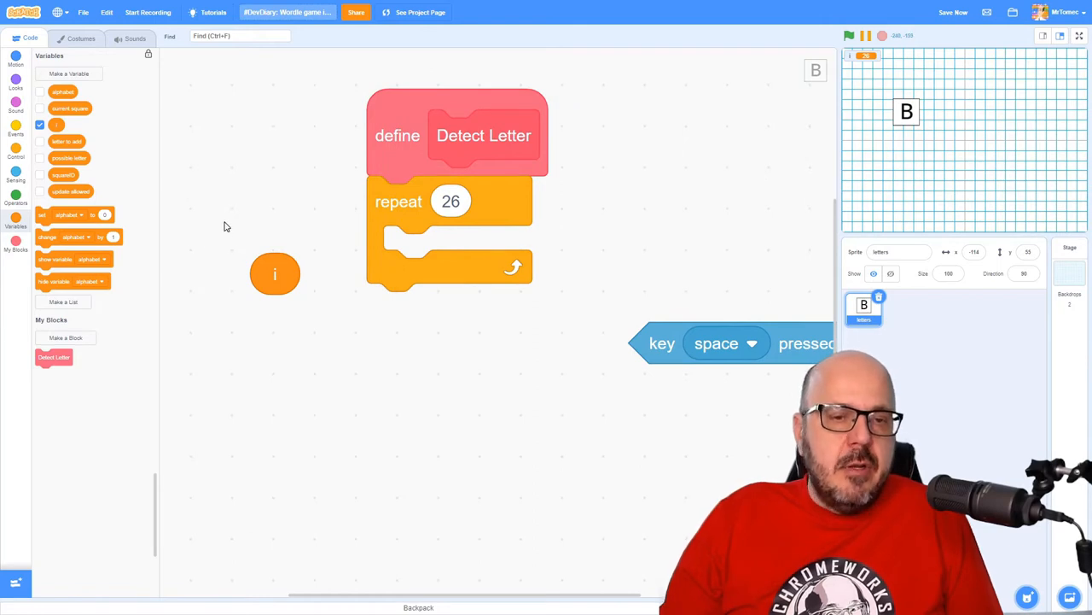
mouse_move(158, 230)
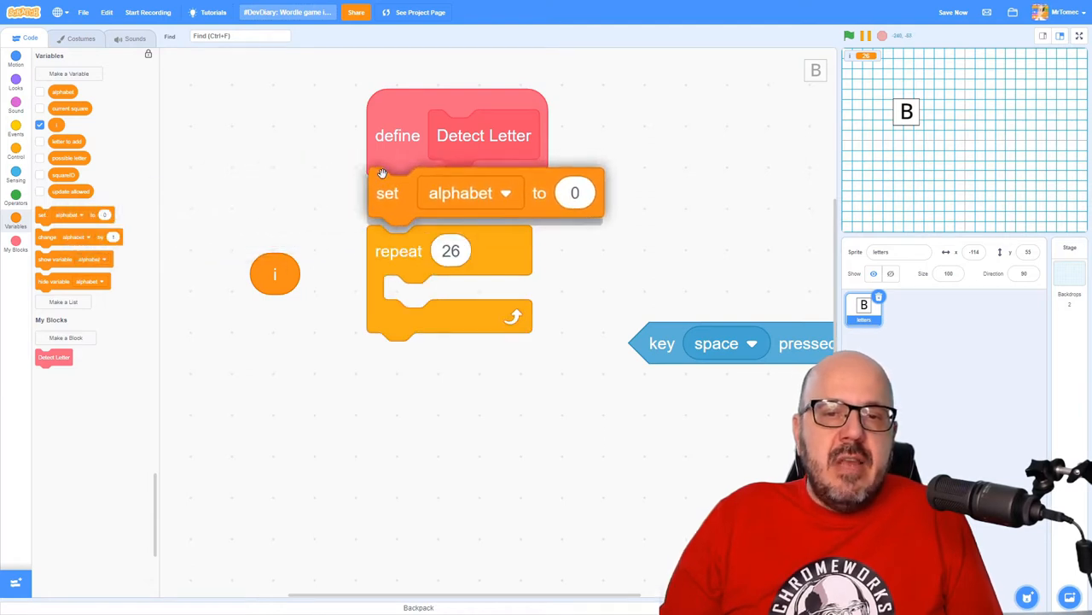
Attach 'set i to 0' under the define Detect Letter block
left_click(461, 192)
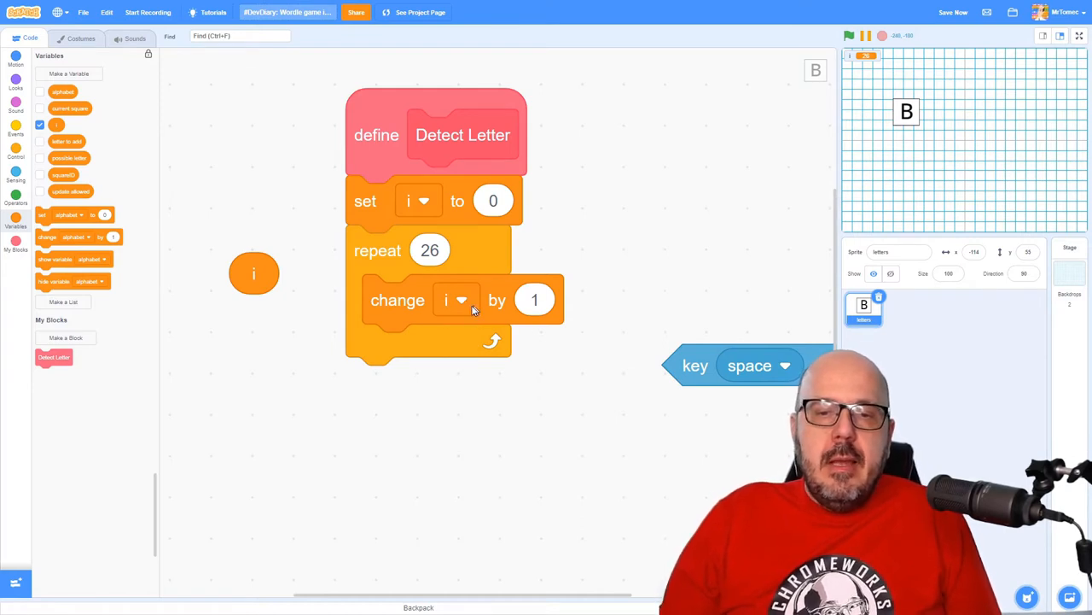
mouse_move(555, 360)
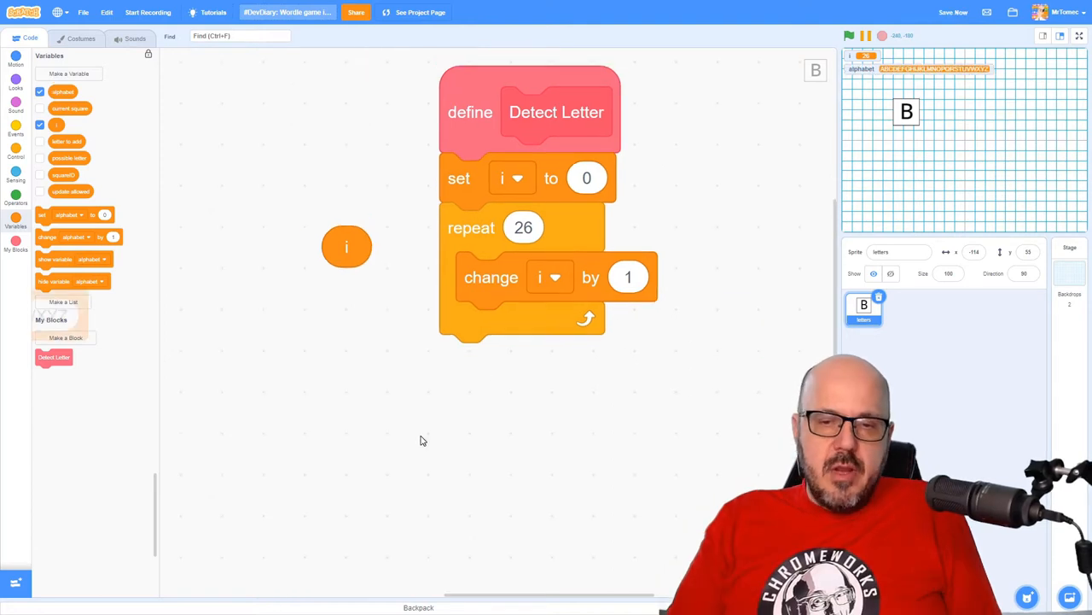
mouse_move(432, 423)
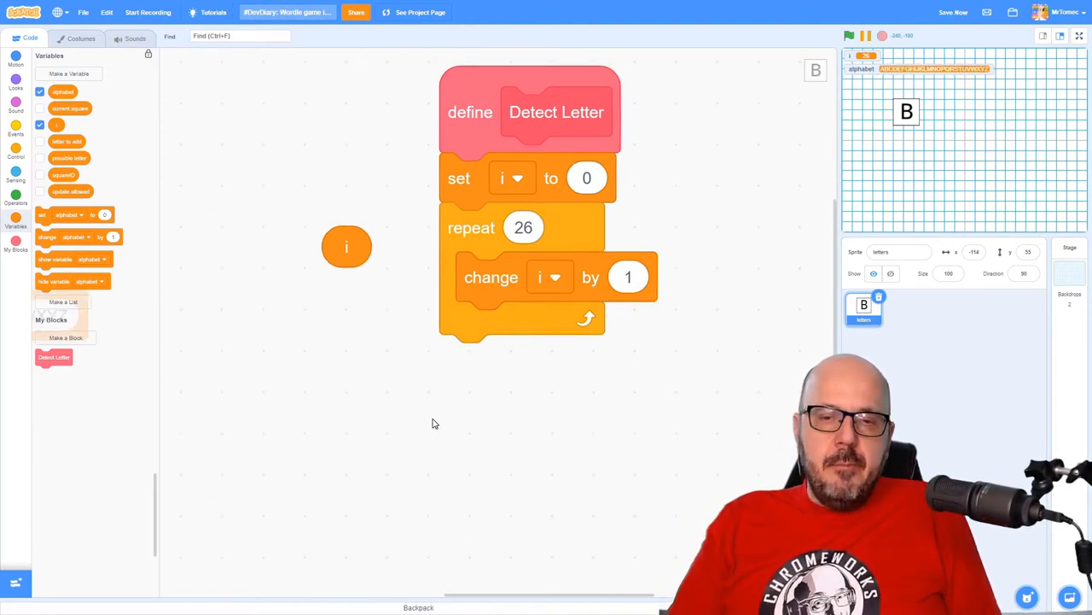
mouse_move(499, 408)
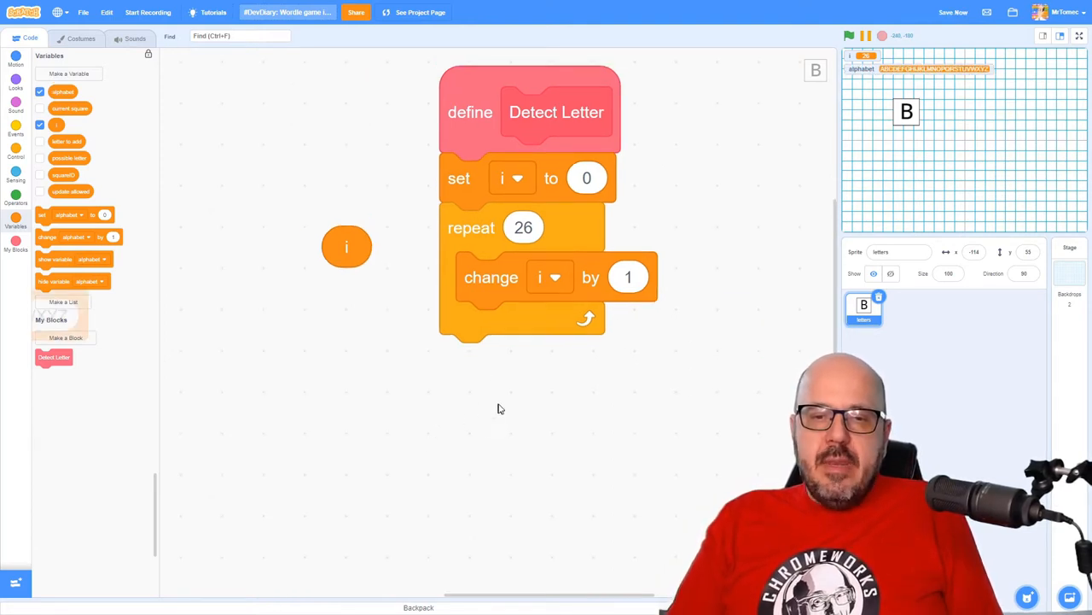
mouse_move(567, 376)
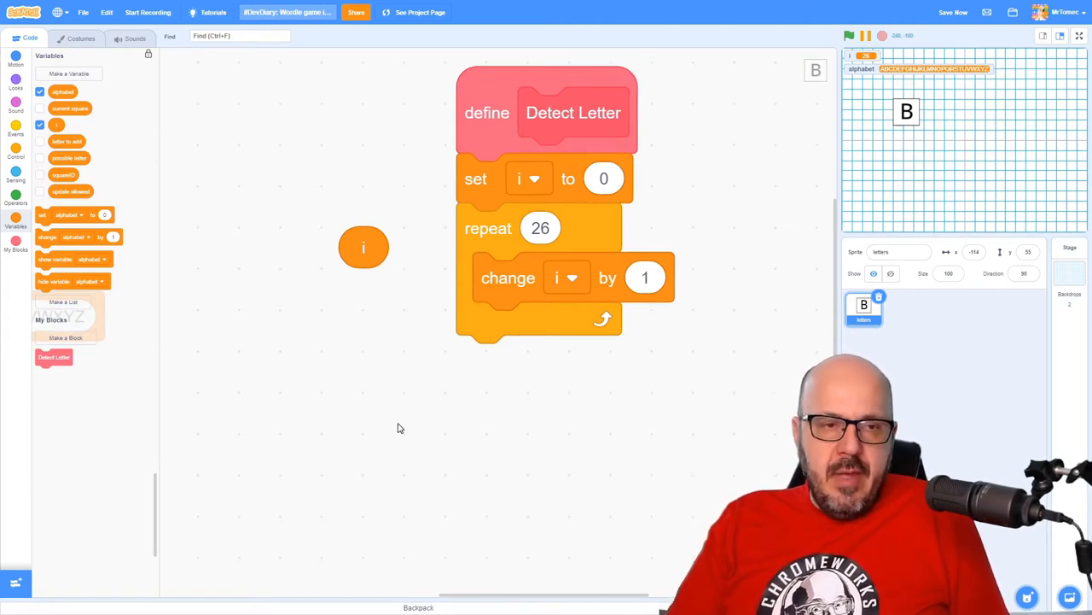
mouse_move(310, 393)
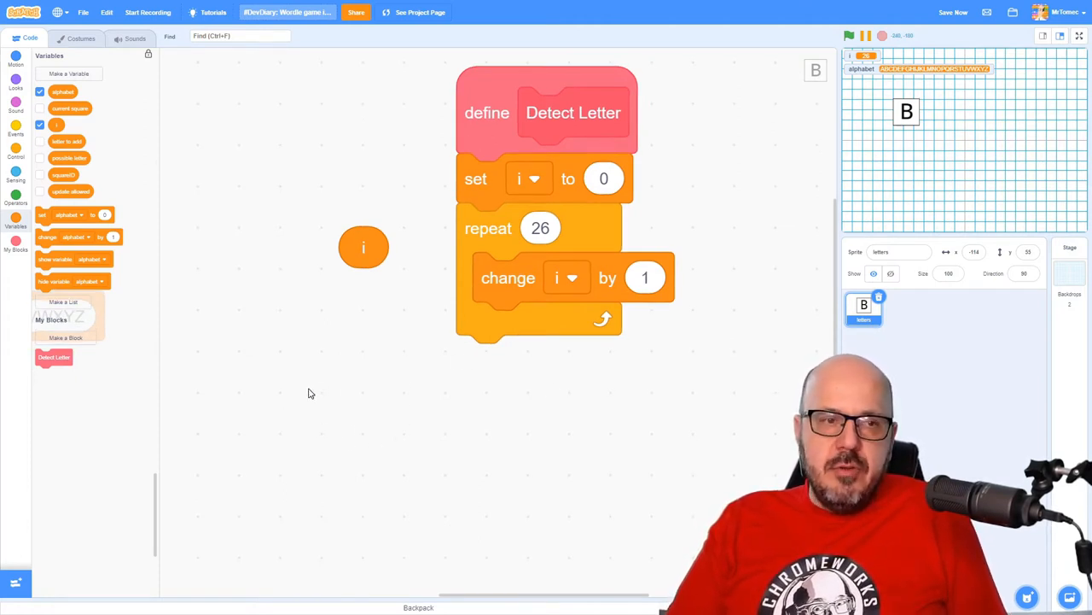
mouse_move(310, 397)
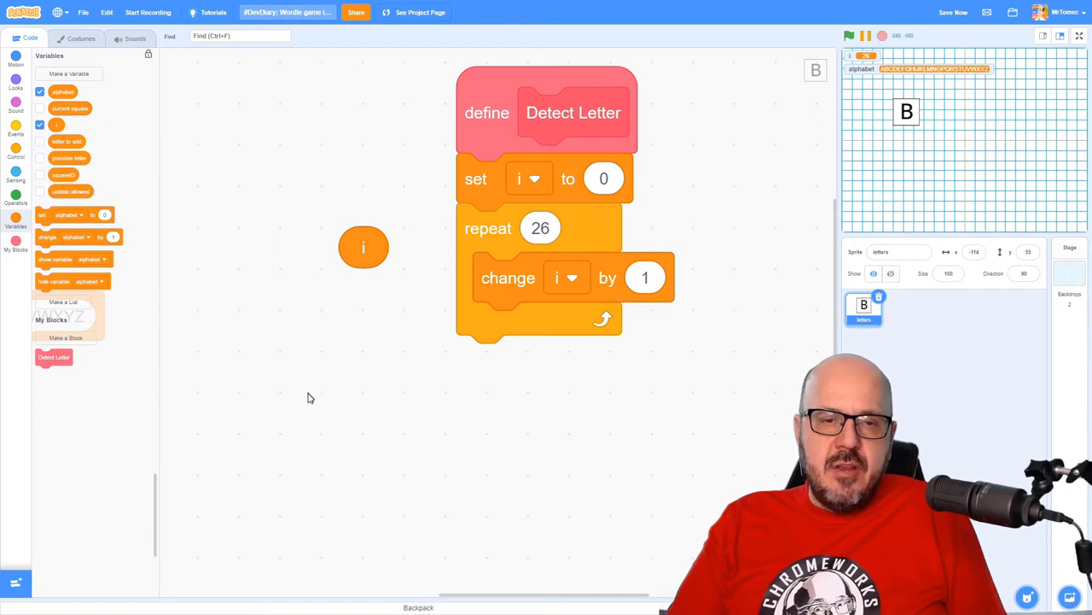
mouse_move(293, 367)
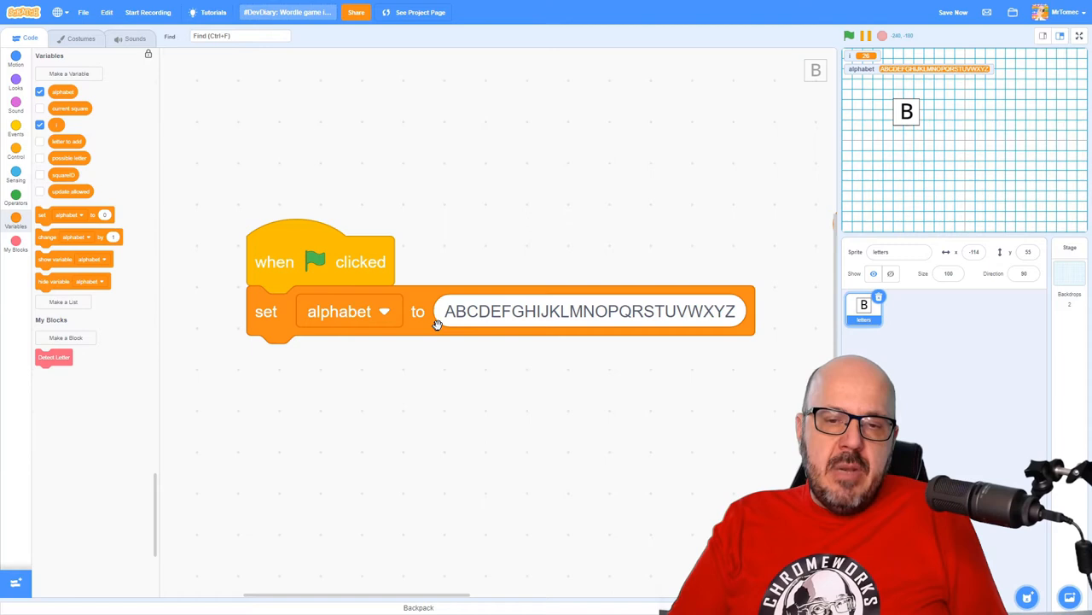
mouse_move(677, 327)
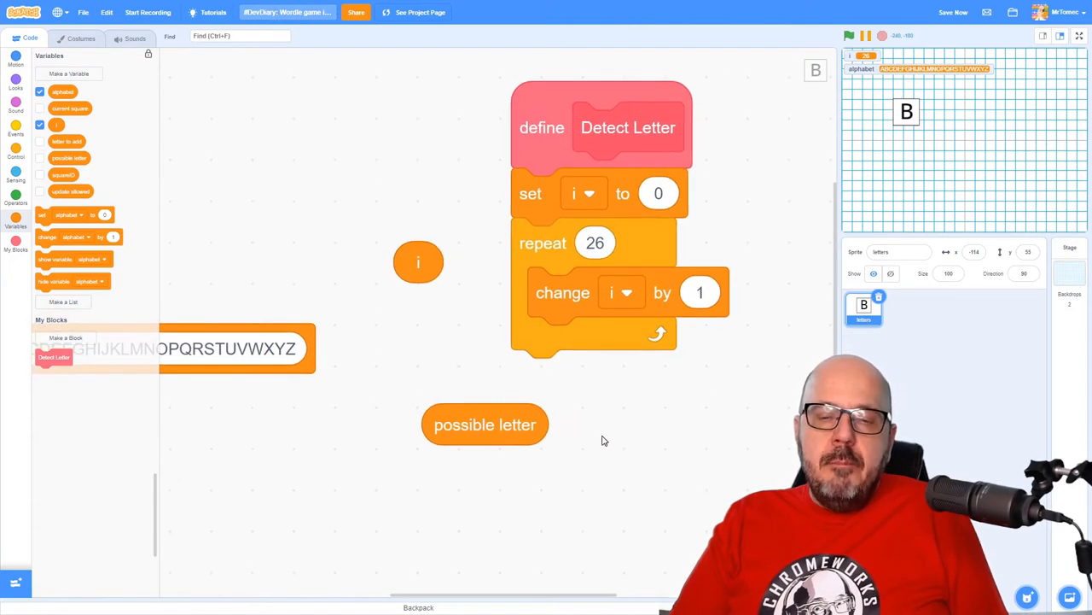
mouse_move(622, 429)
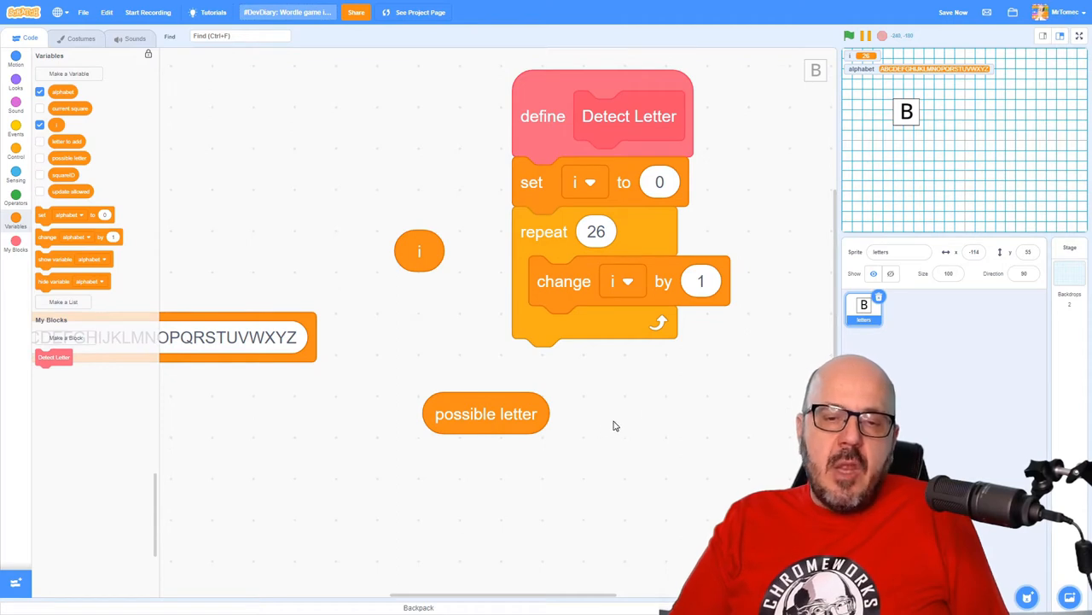
Add a 'set possible letter to 0' block inside the repeat loop
left_click_drag(486, 413, 525, 413)
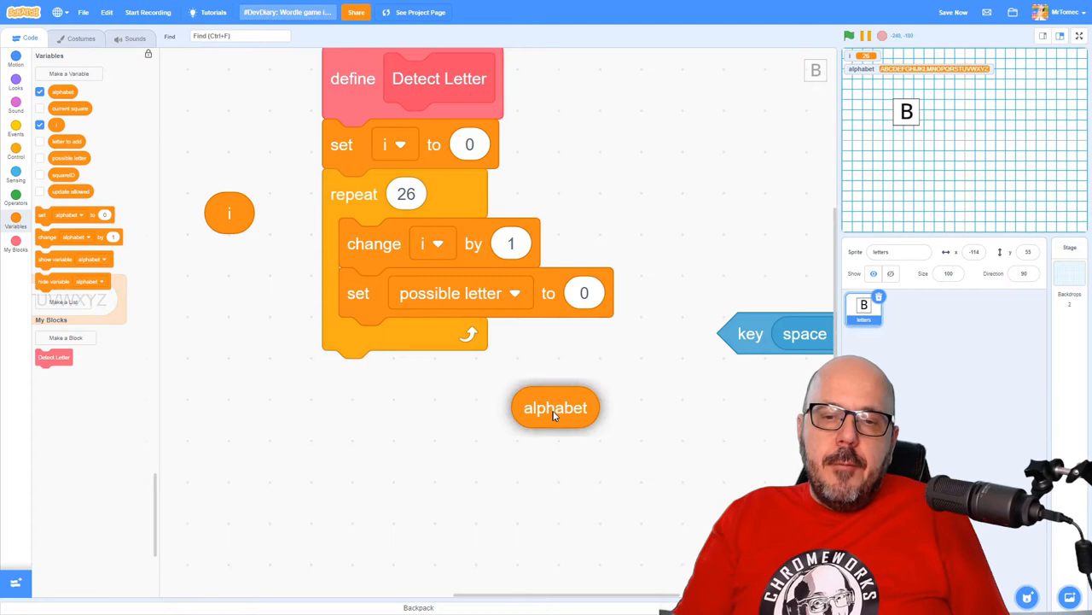
mouse_move(442, 437)
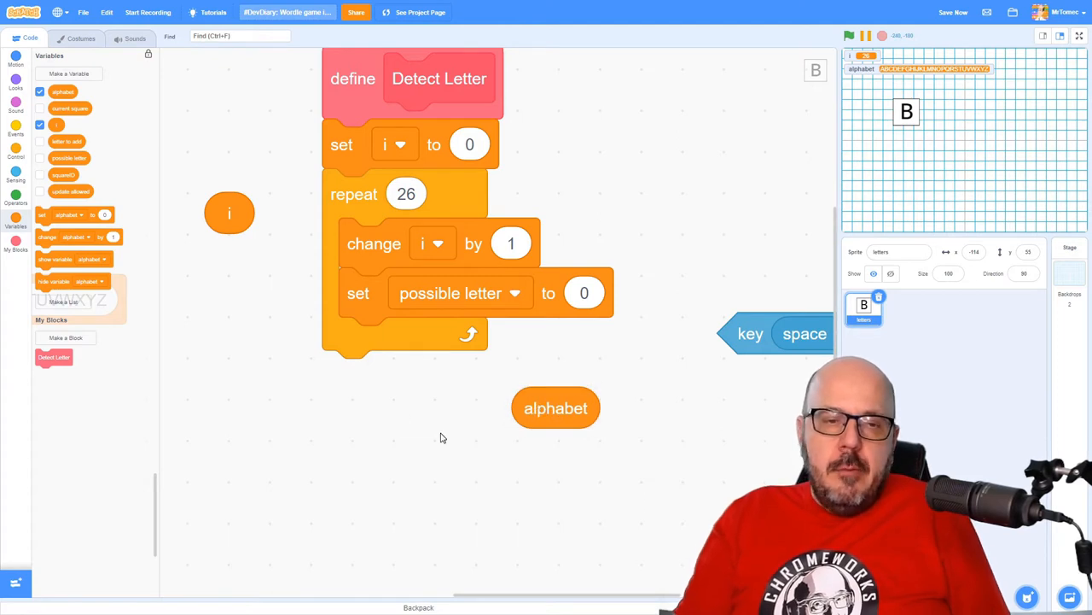
left_click(16, 195)
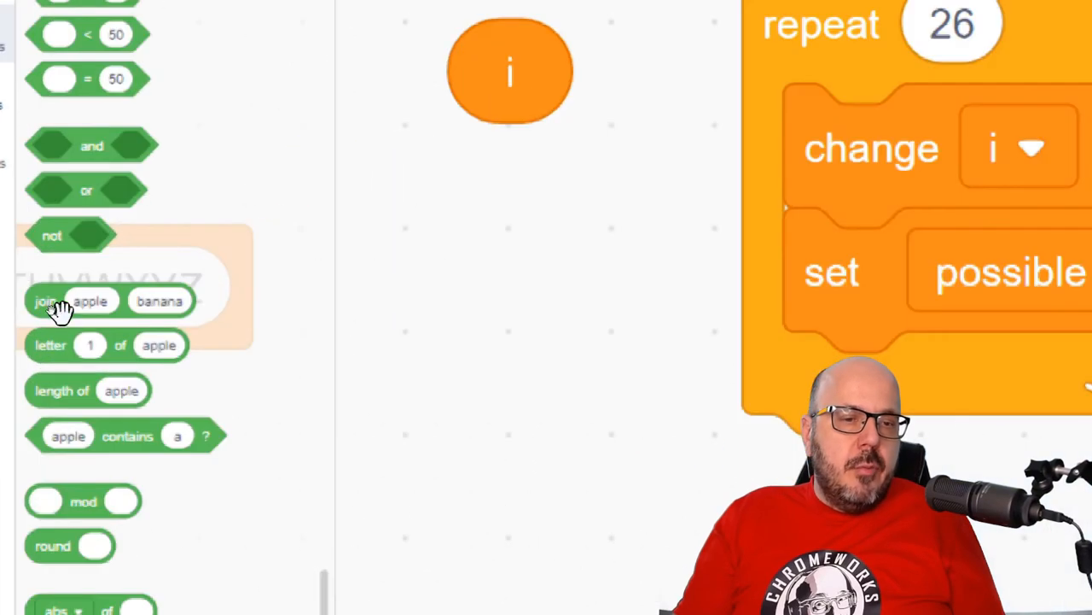
mouse_move(179, 382)
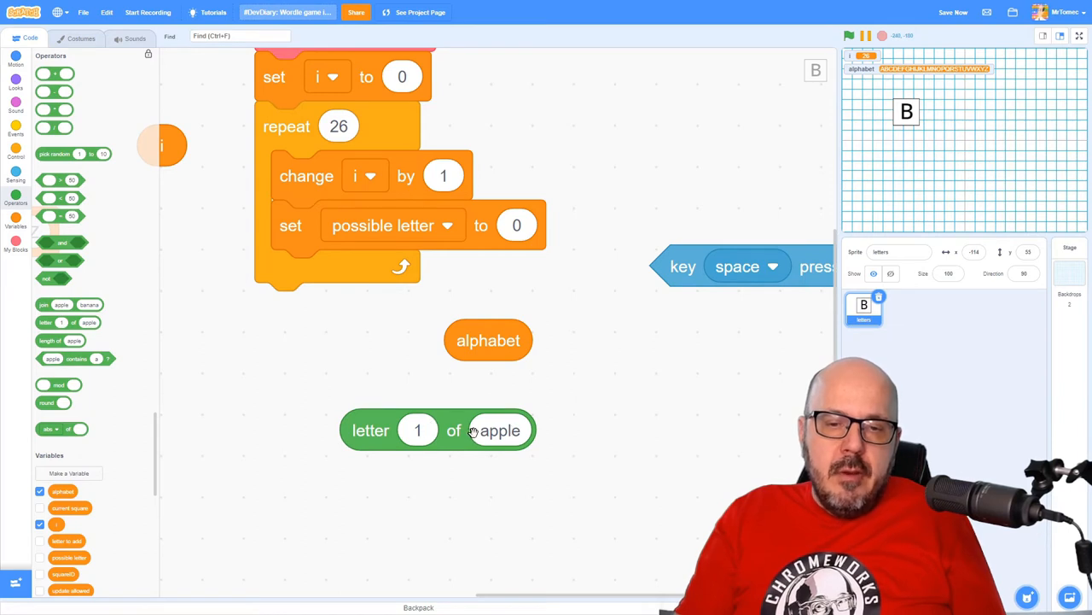
Put the 'letter i of alphabet' block into the set possible letter value
left_click(418, 430)
type("2")
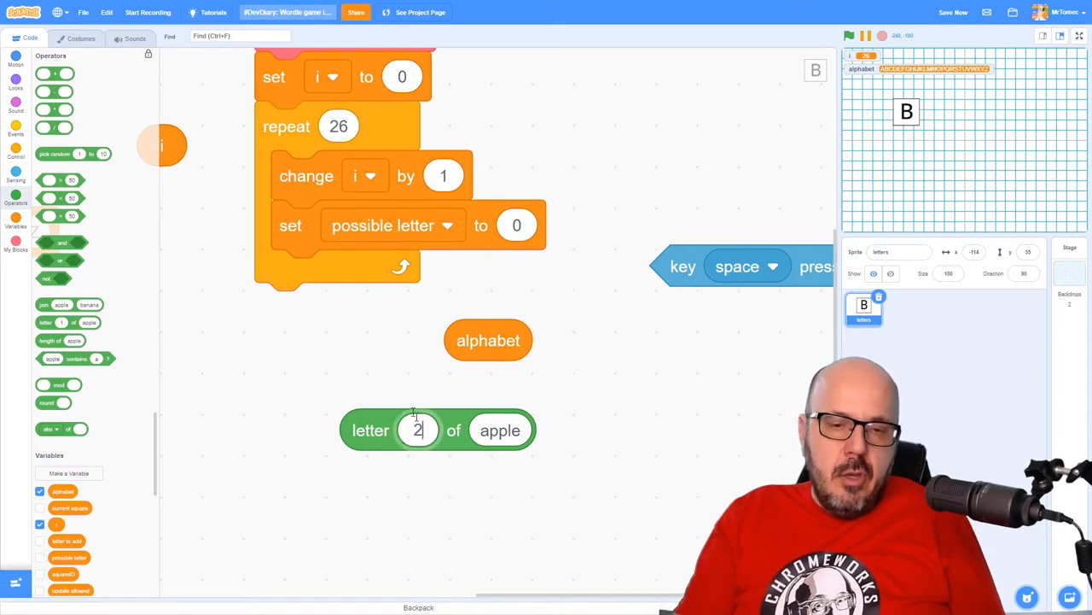
mouse_move(363, 379)
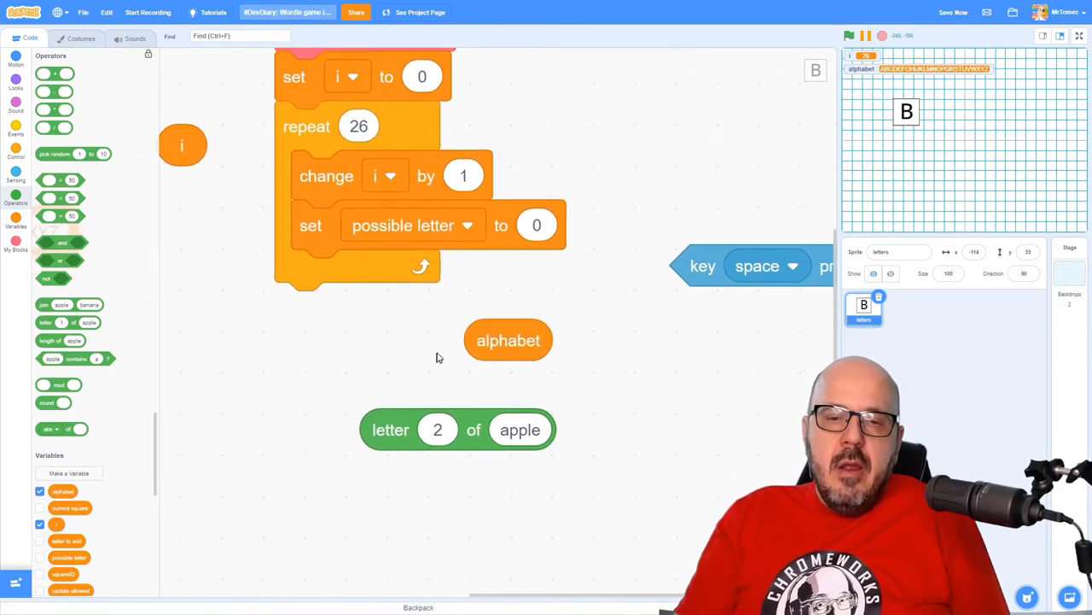
left_click_drag(508, 340, 539, 431)
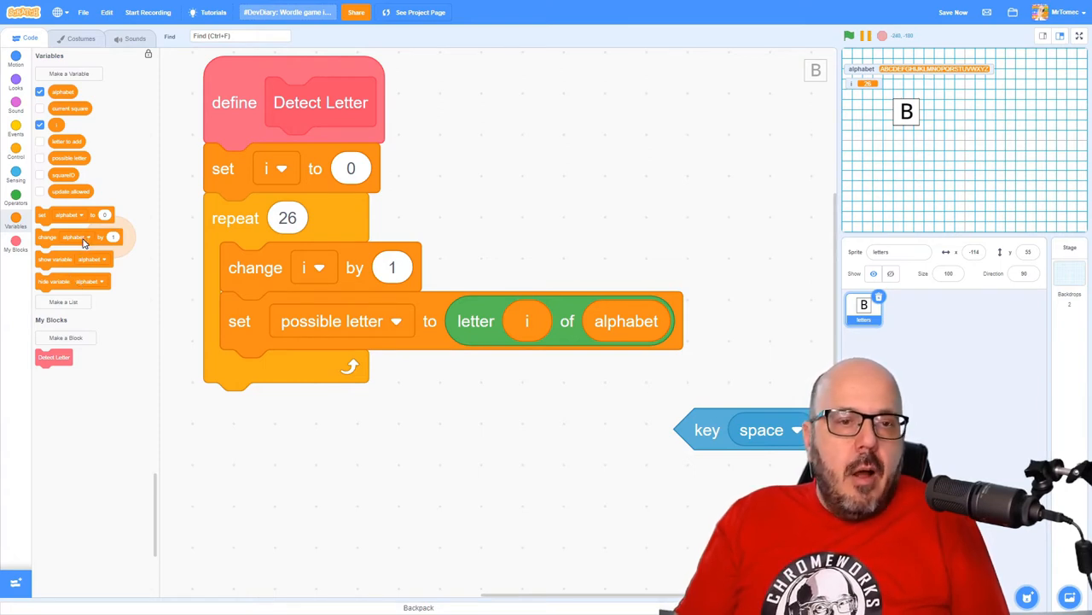
Show possible letter's value on the stage and move the Detect Letter call block aside
left_click(39, 158)
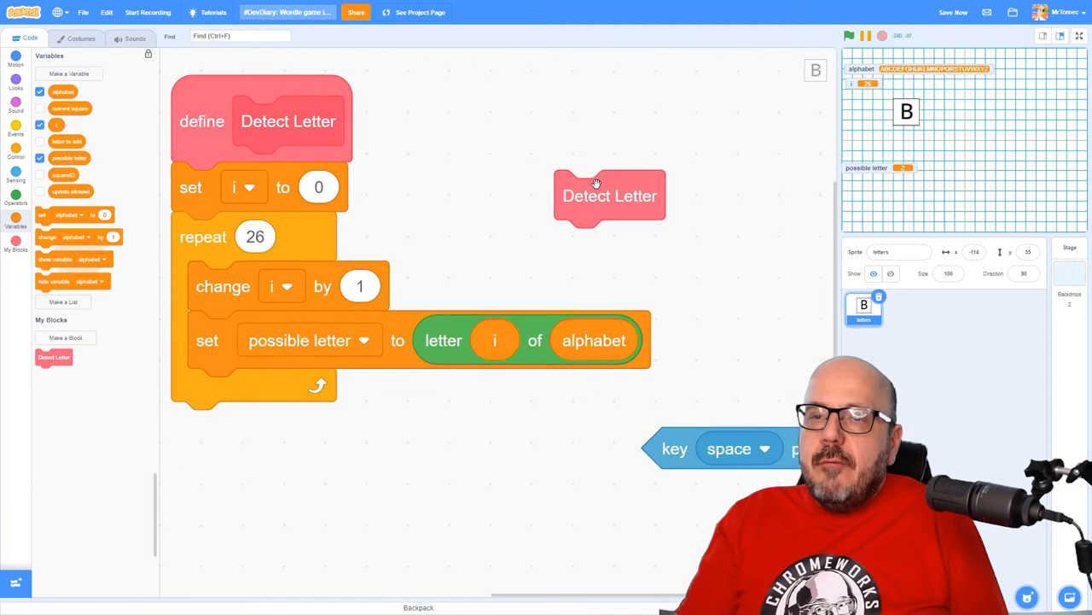
left_click_drag(609, 196, 752, 202)
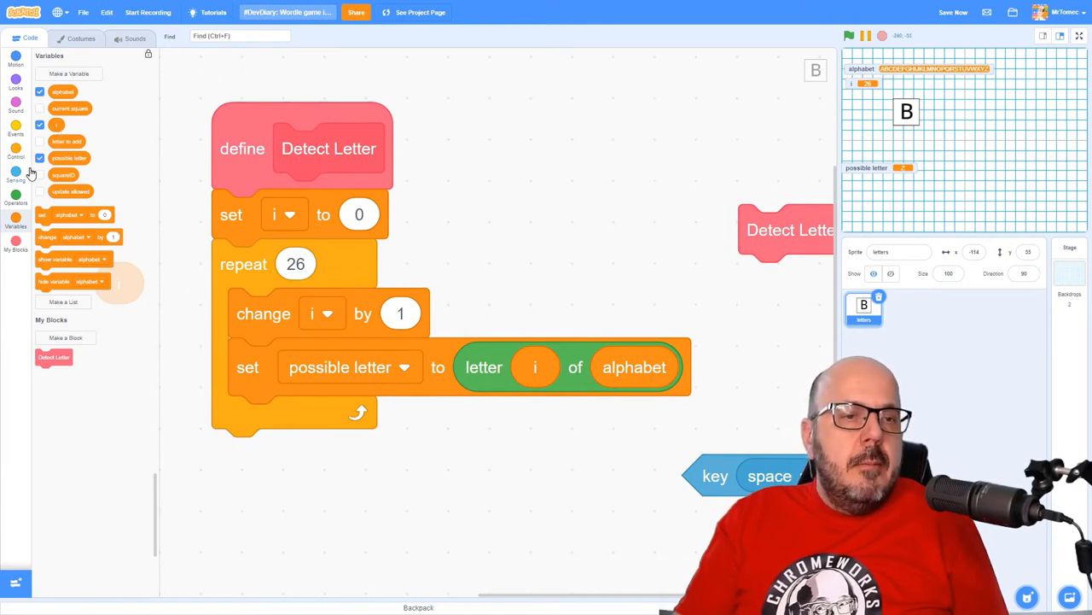
left_click(16, 147)
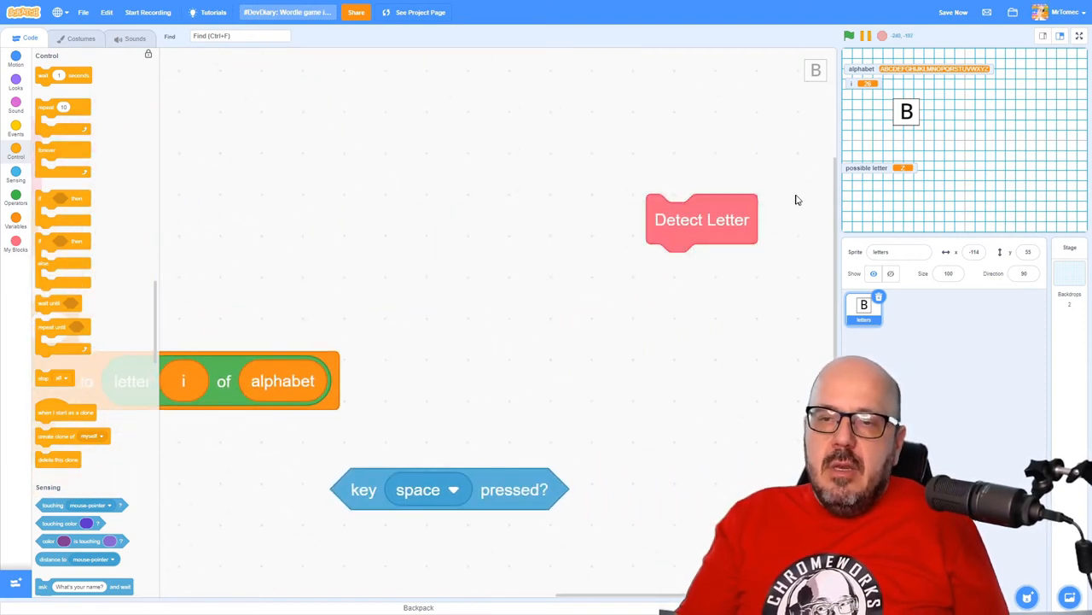
mouse_move(751, 261)
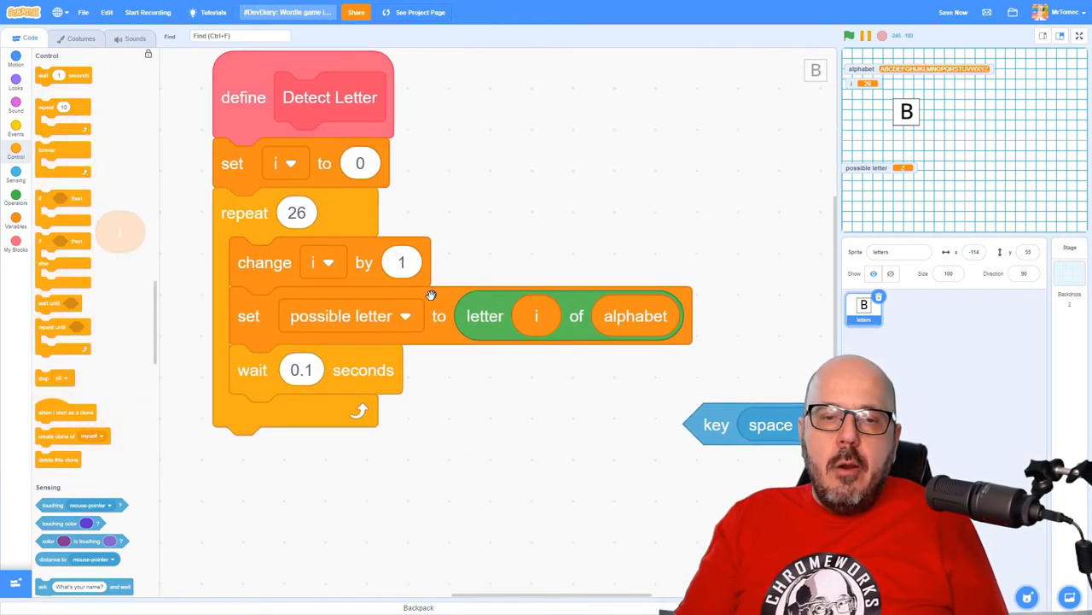
mouse_move(484, 324)
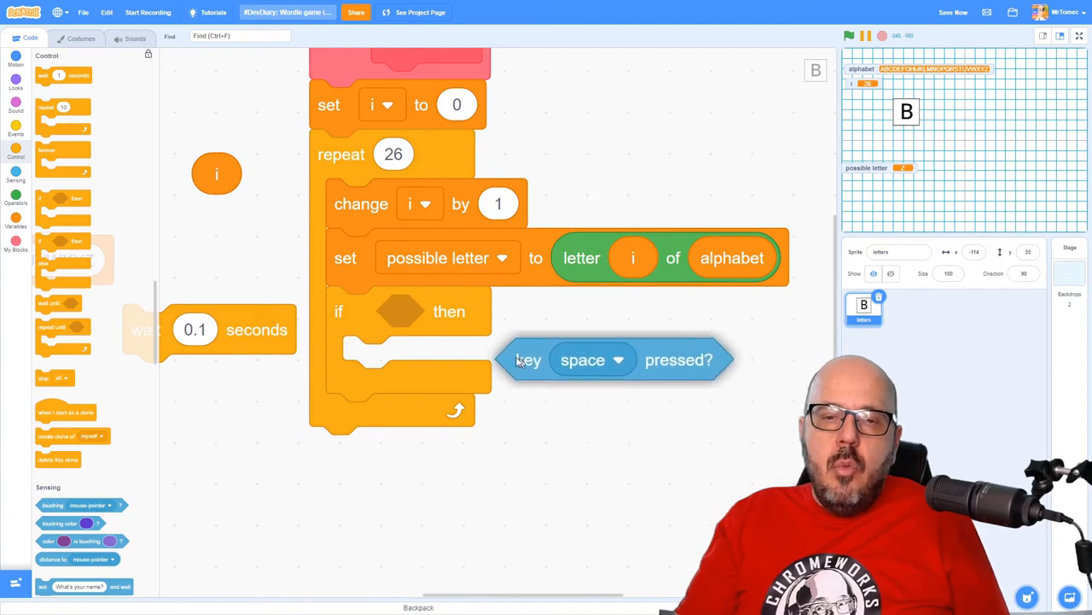
Drop the key-pressed condition into the if block inside the Detect Letter loop
left_click_drag(612, 359, 542, 297)
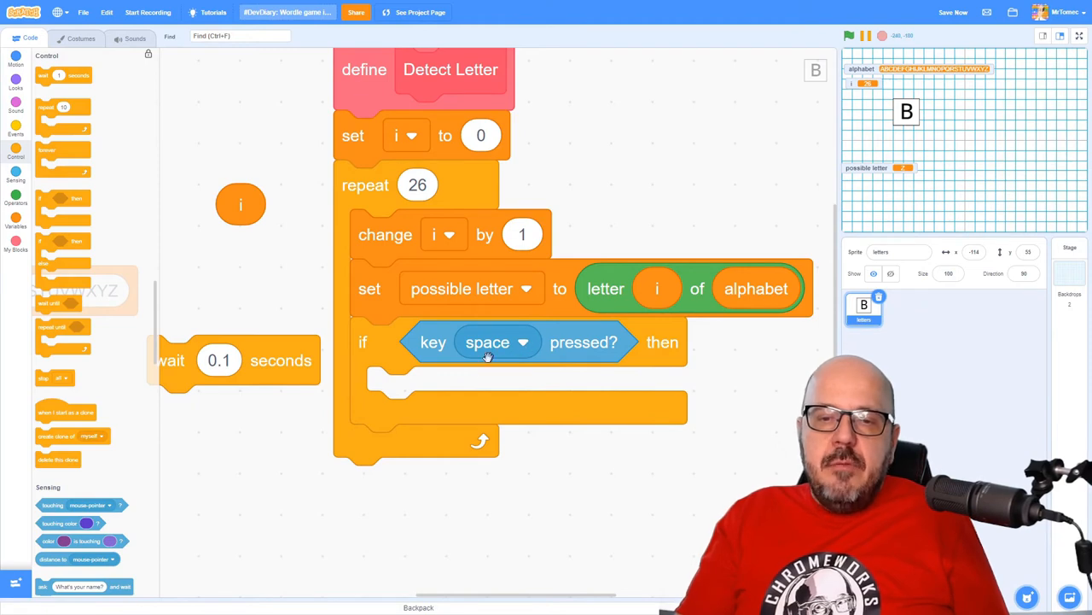
mouse_move(387, 386)
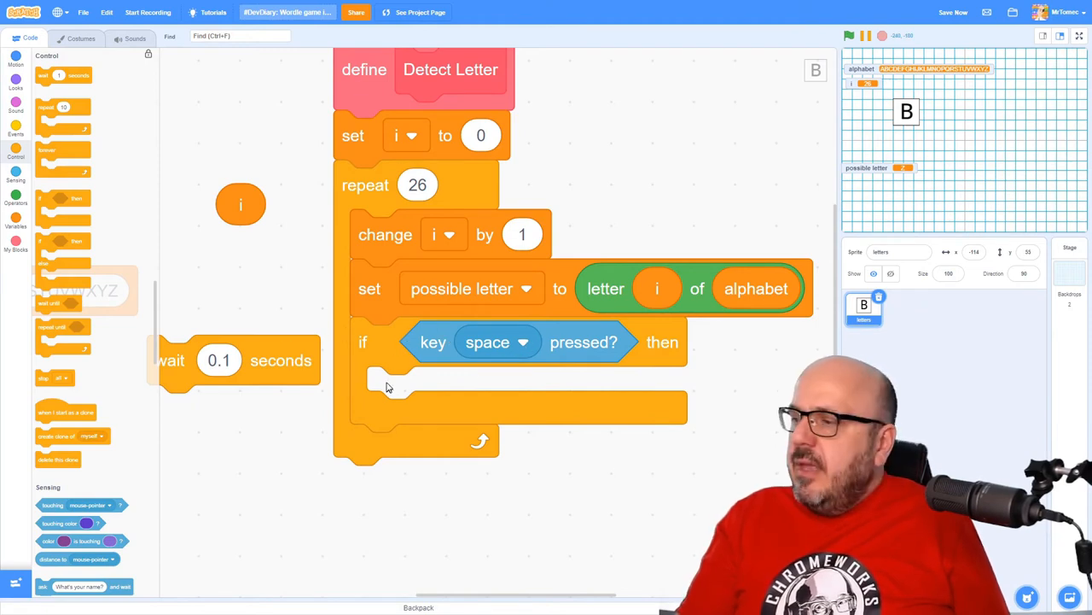
mouse_move(329, 352)
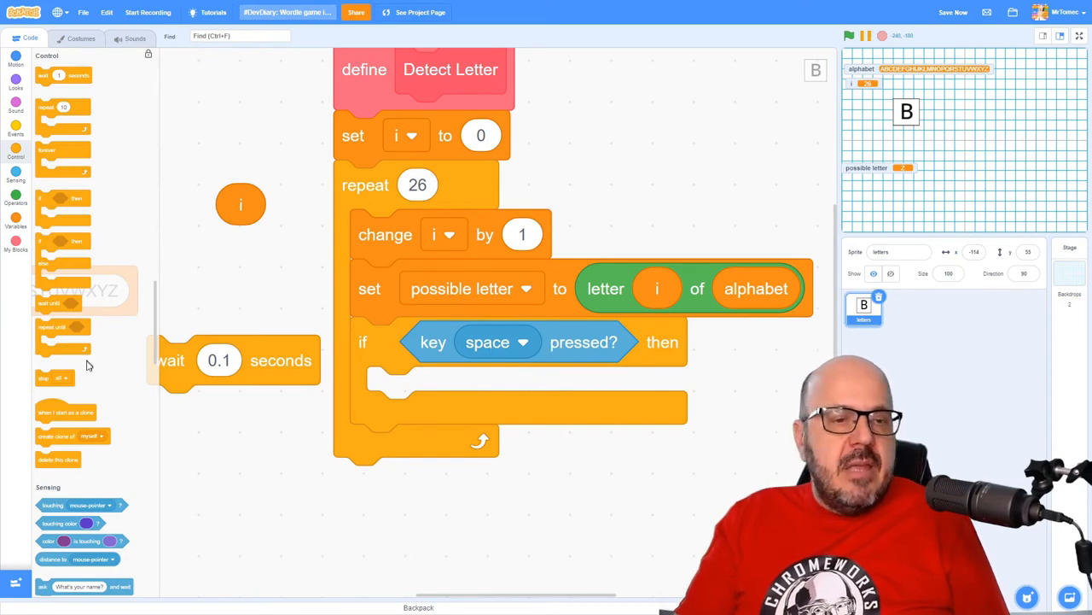
left_click(16, 218)
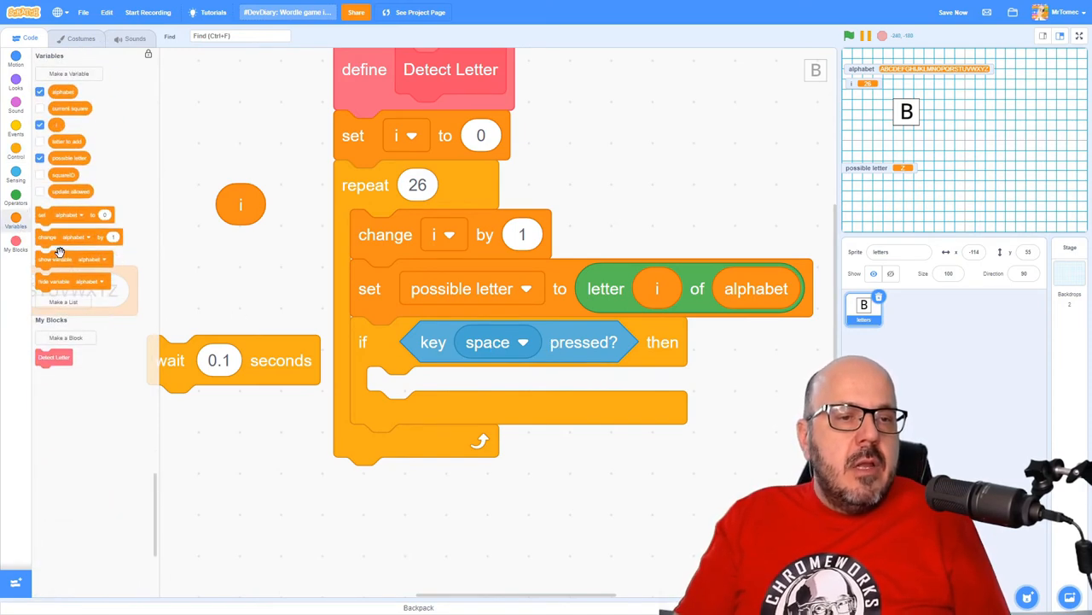
mouse_move(132, 245)
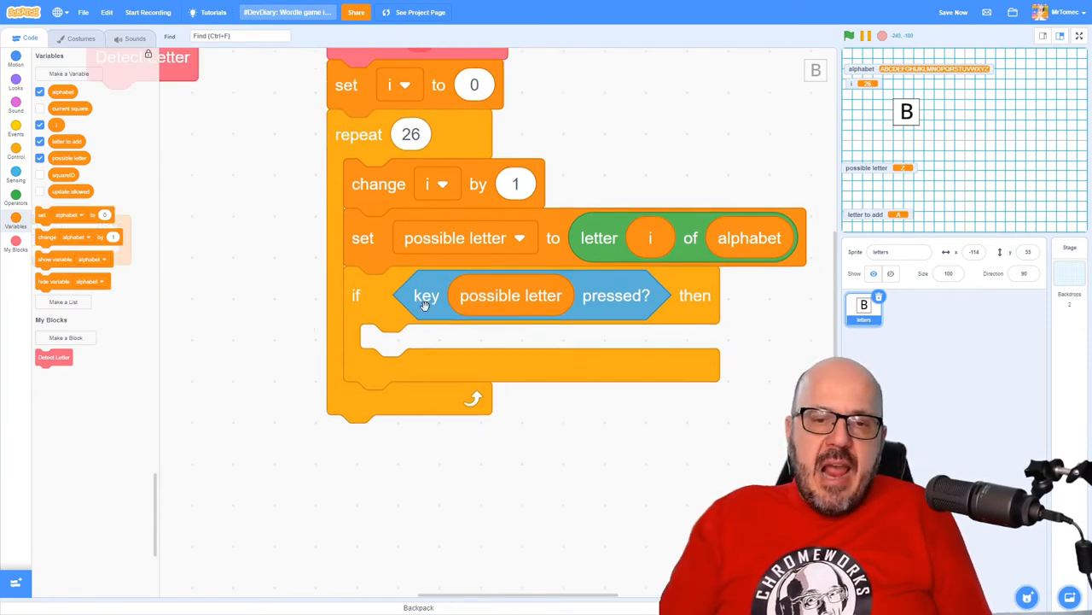
mouse_move(395, 301)
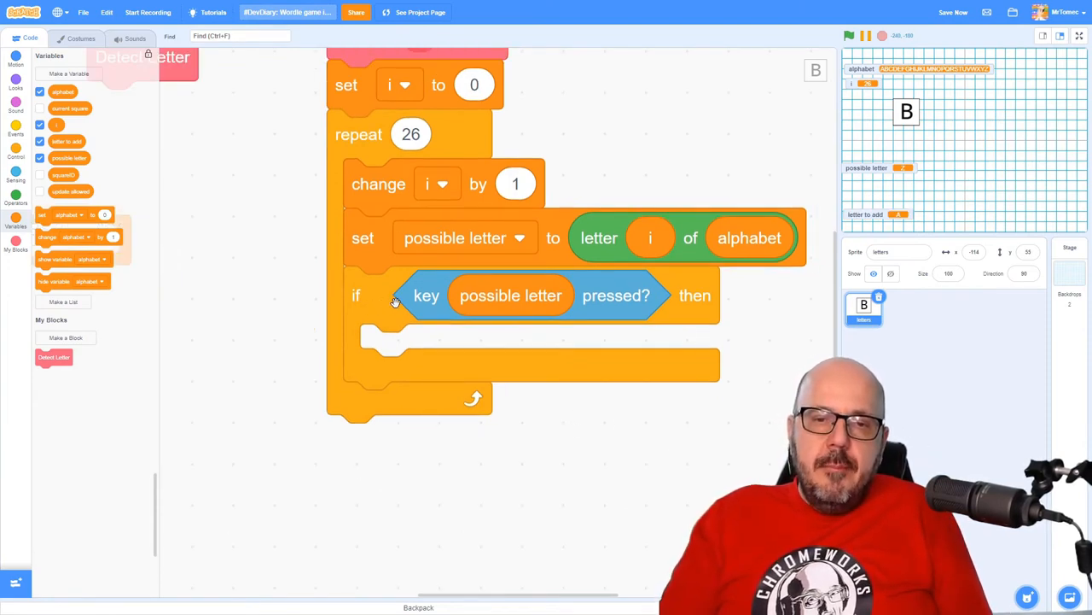
mouse_move(550, 479)
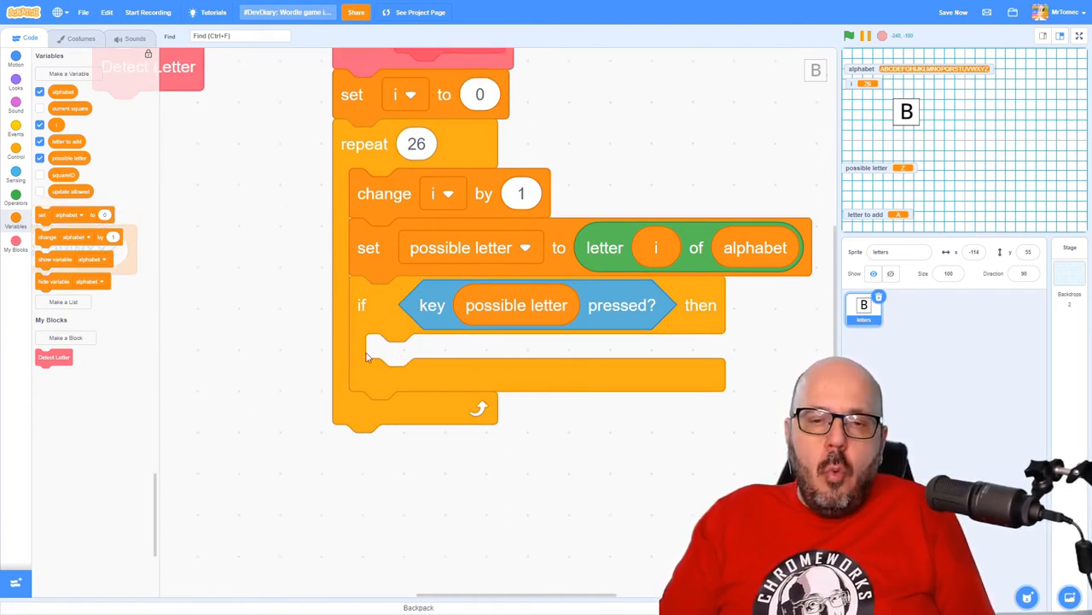
mouse_move(466, 357)
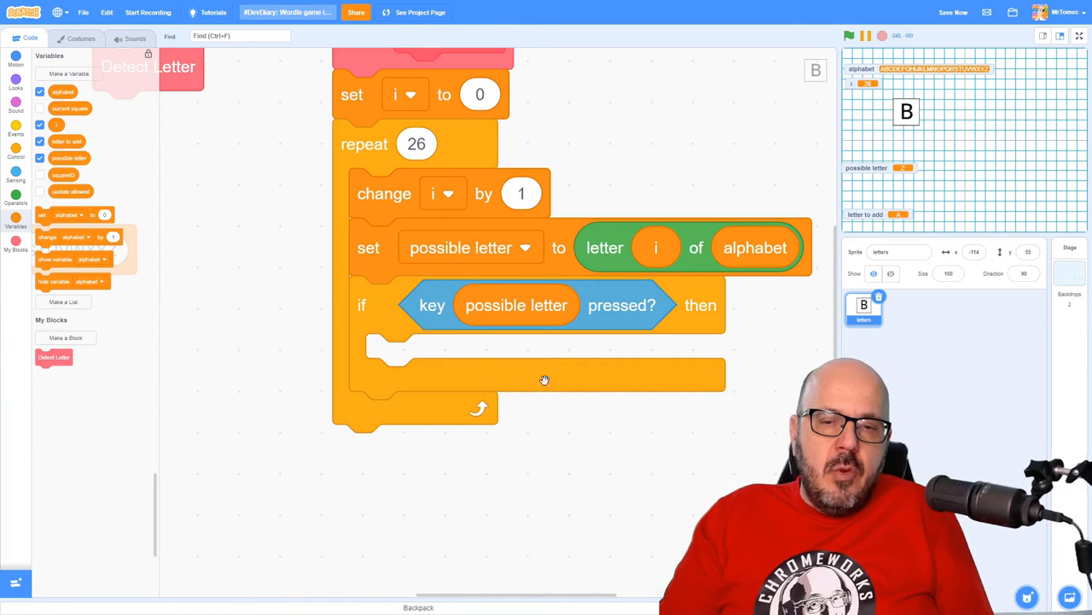
mouse_move(529, 284)
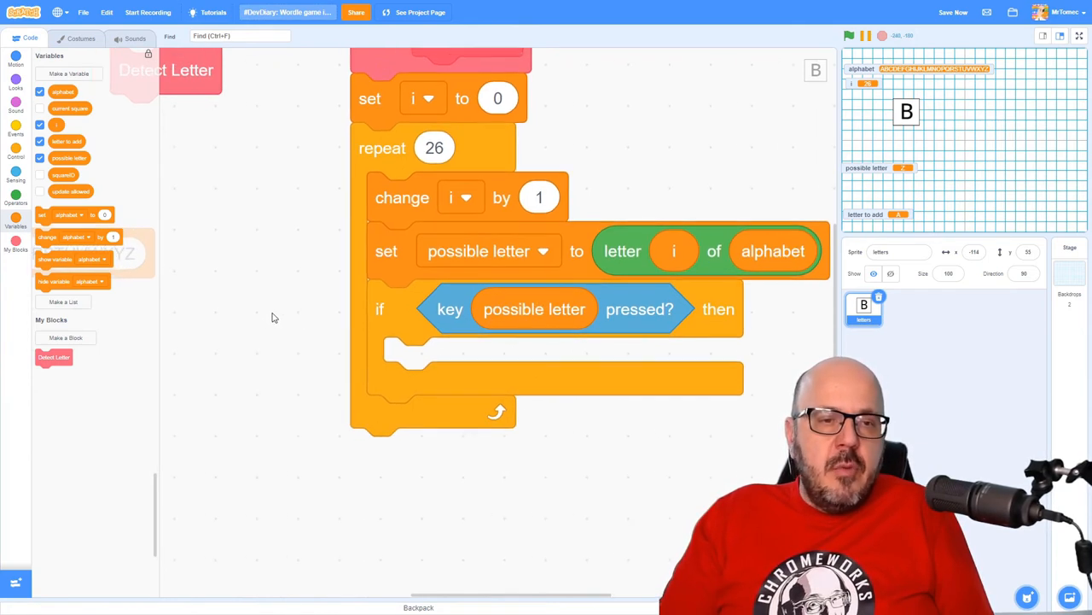
mouse_move(247, 299)
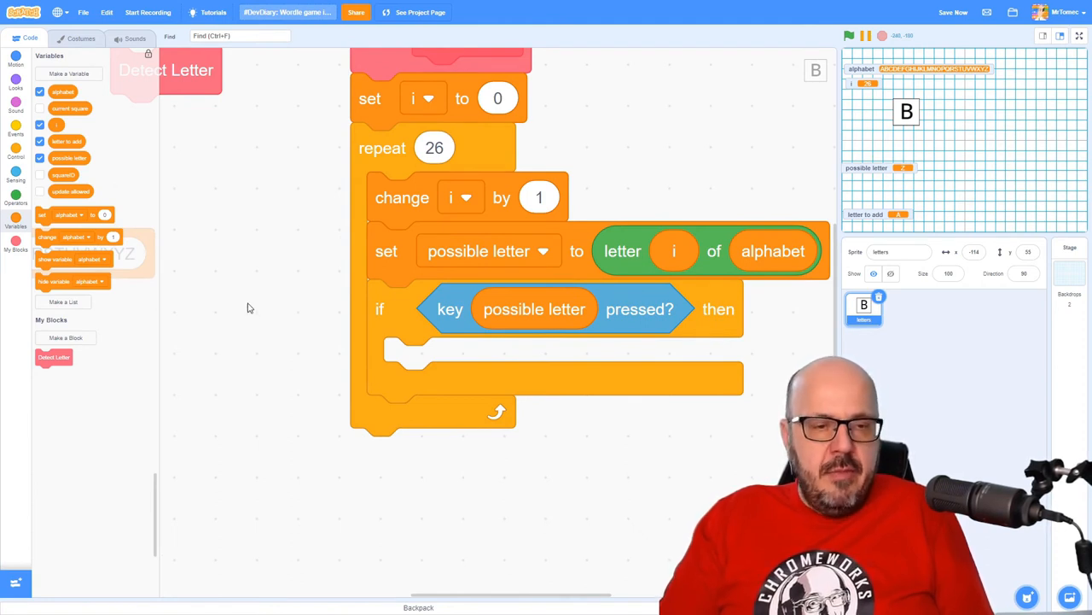
Set the new set-variable block's variable to 'letter to add'
left_click(953, 12)
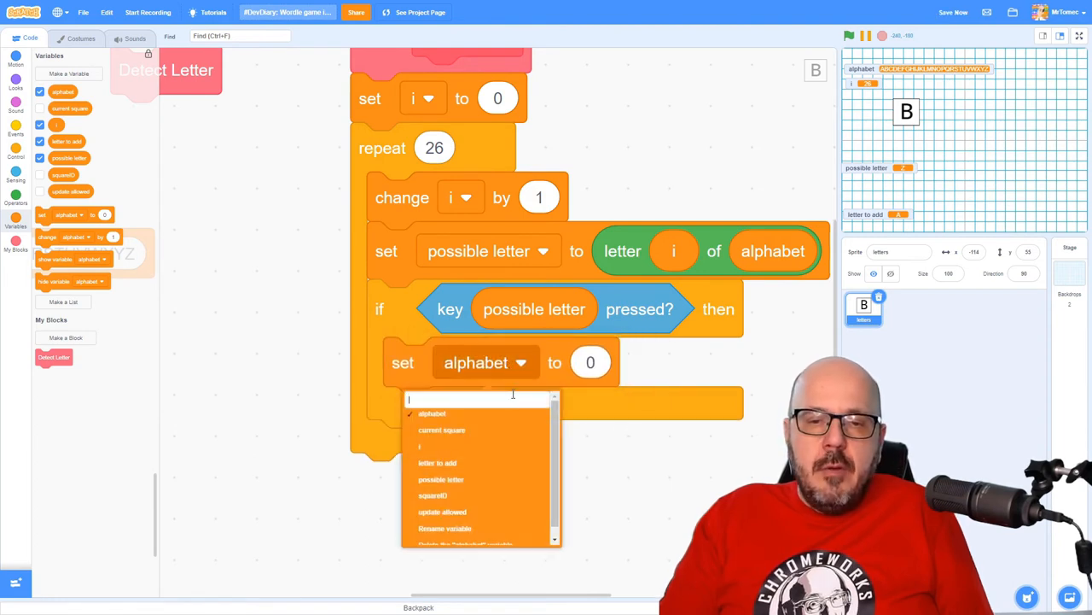
left_click(437, 461)
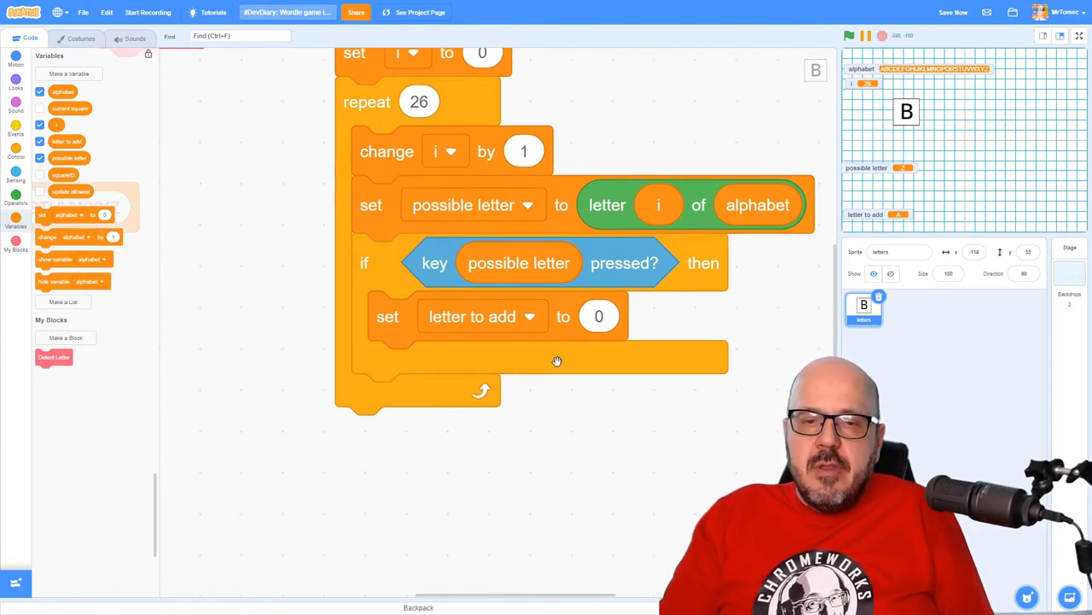
mouse_move(513, 256)
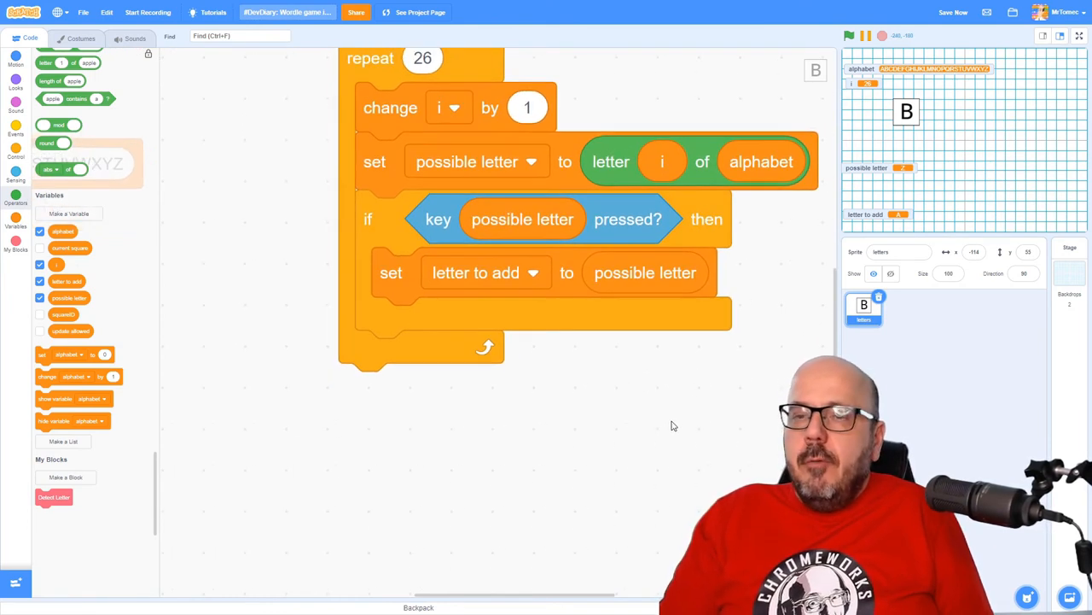
mouse_move(683, 259)
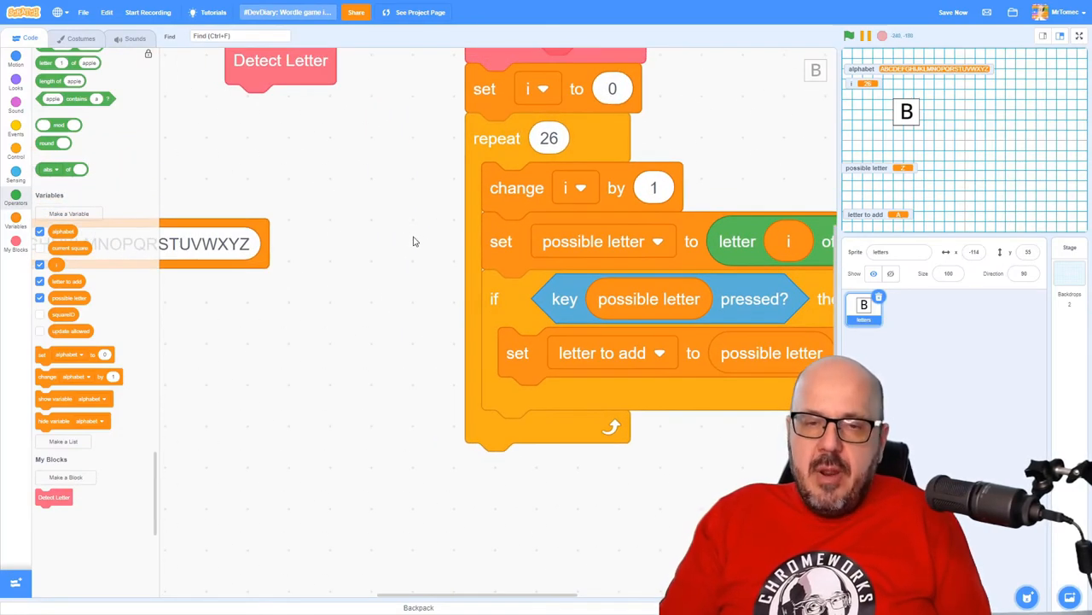
mouse_move(427, 213)
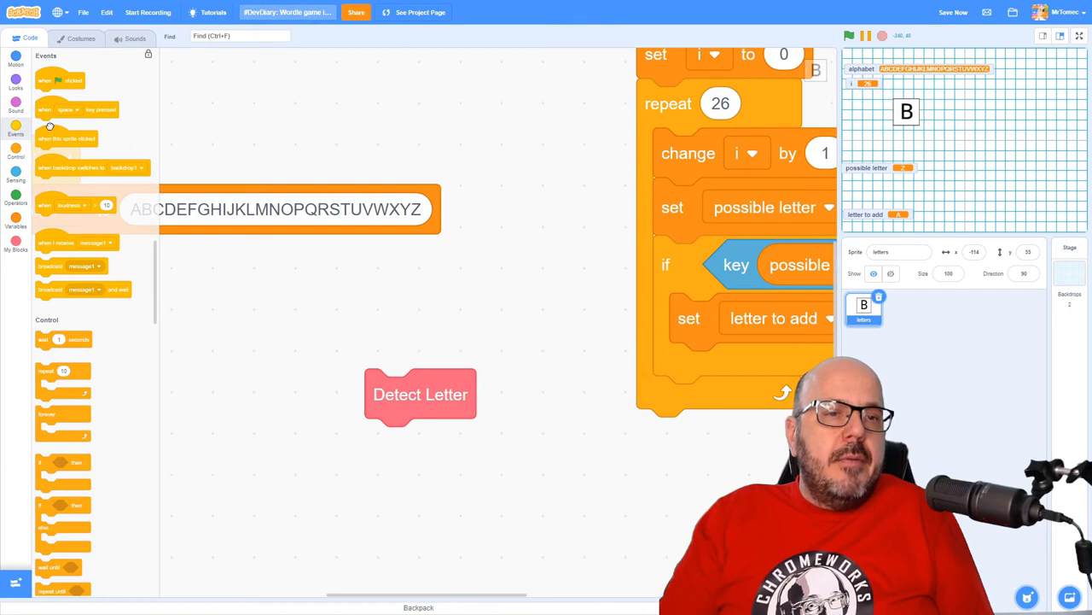
Attach a 'when any key pressed' hat above the Detect Letter block
left_click_drag(98, 109, 478, 323)
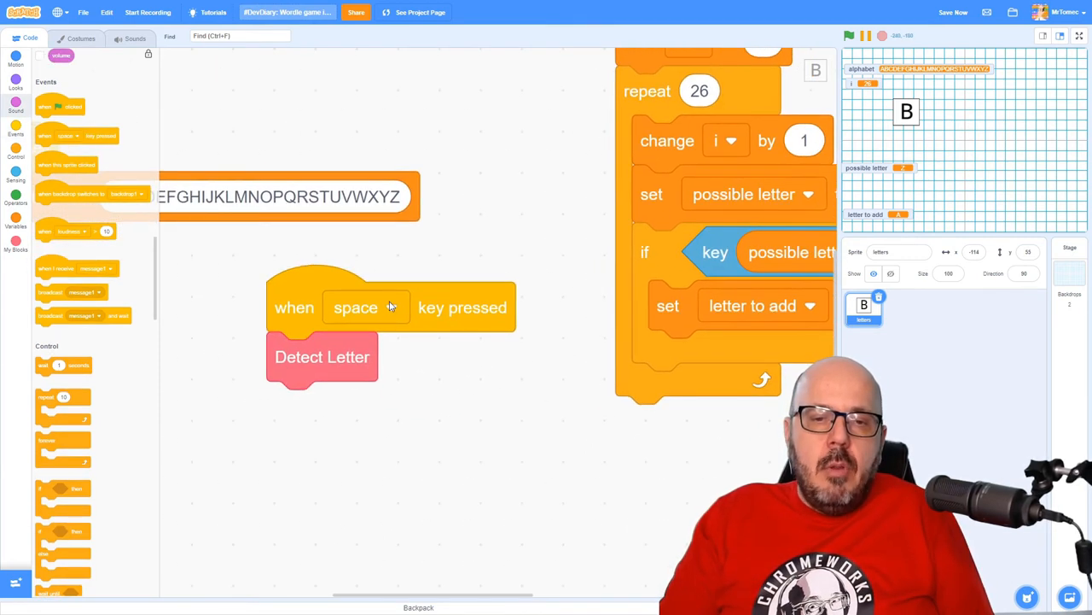
left_click(388, 307)
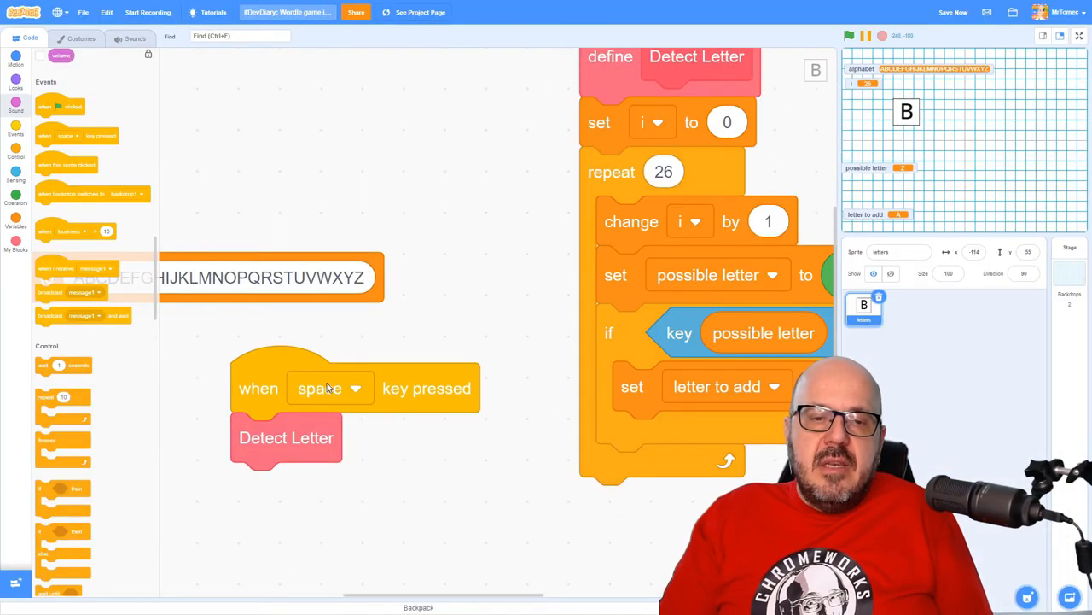
left_click(328, 387)
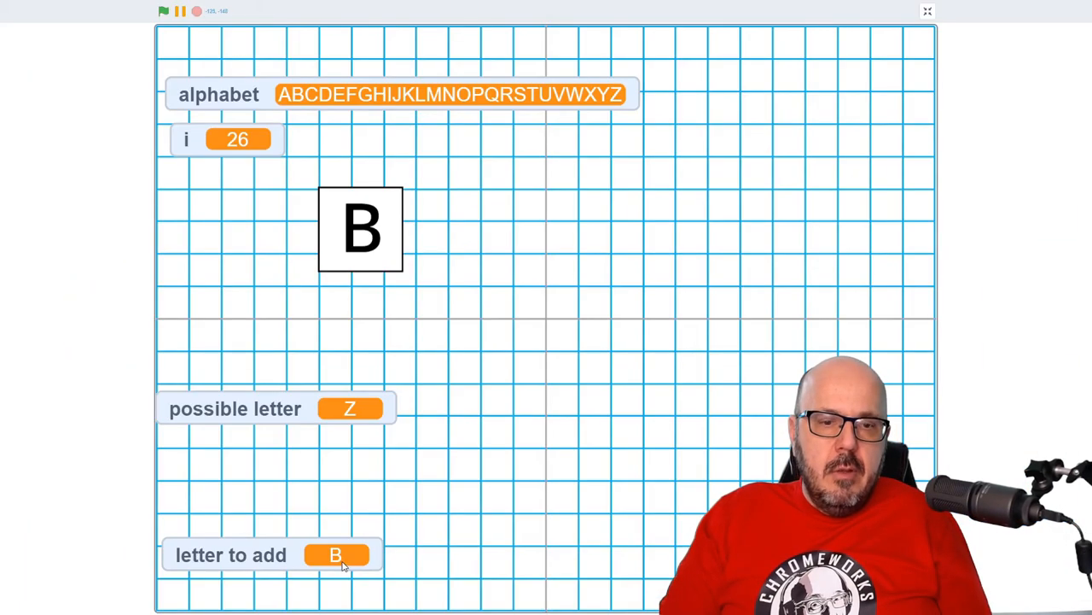
mouse_move(141, 476)
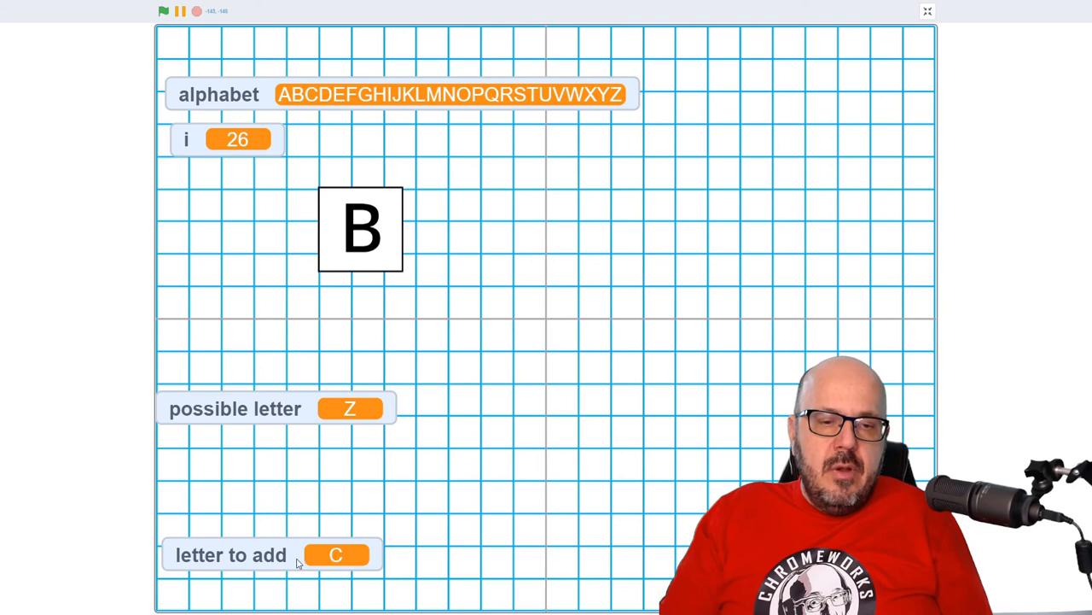
mouse_move(344, 248)
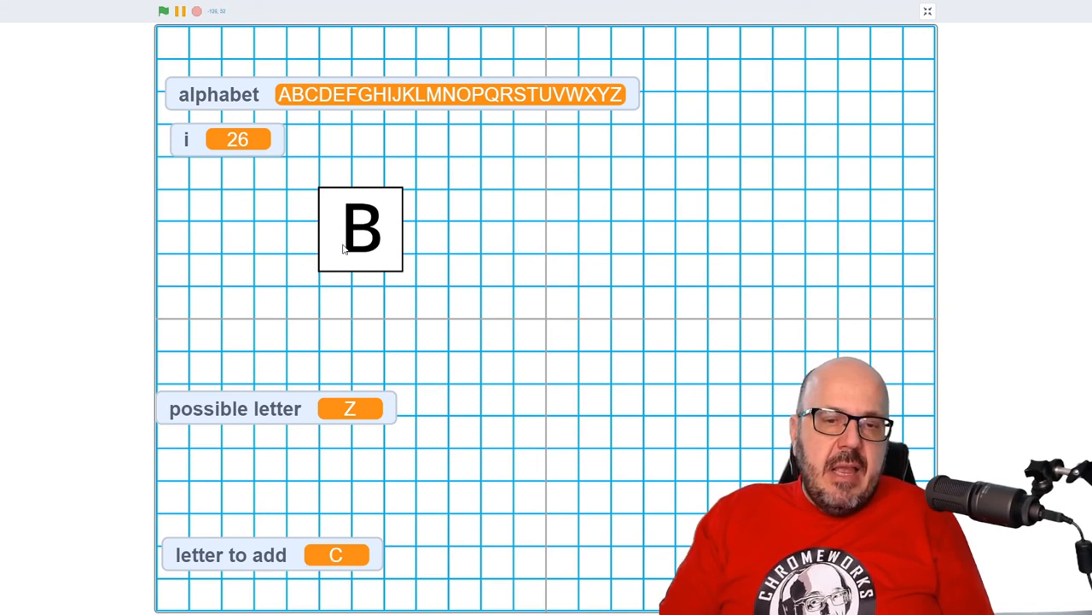
mouse_move(346, 554)
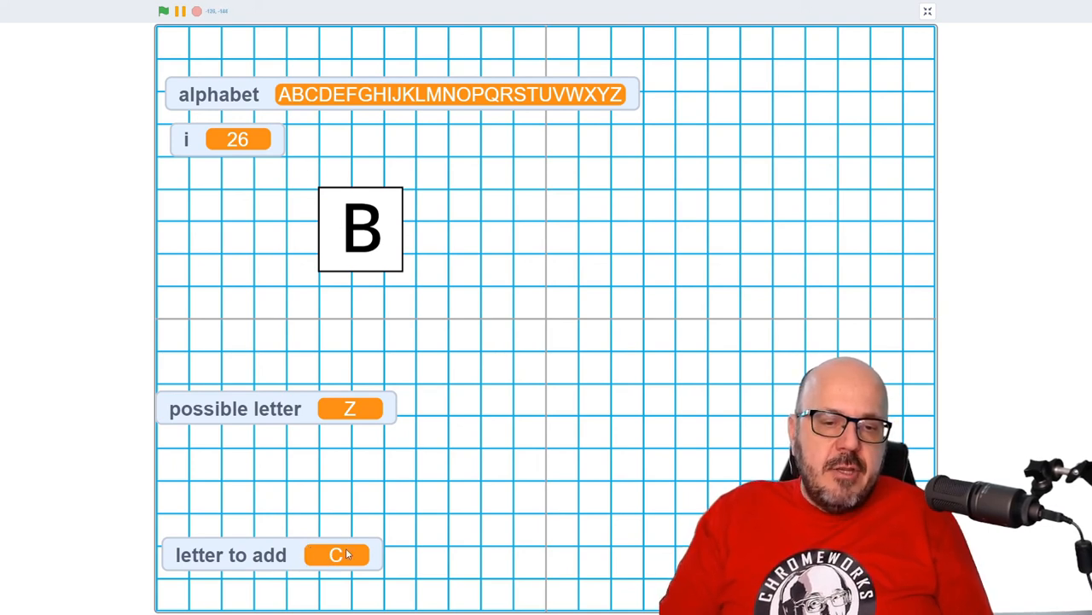
Exit the full-screen stage and view the letter sprite's costumes
left_click(928, 11)
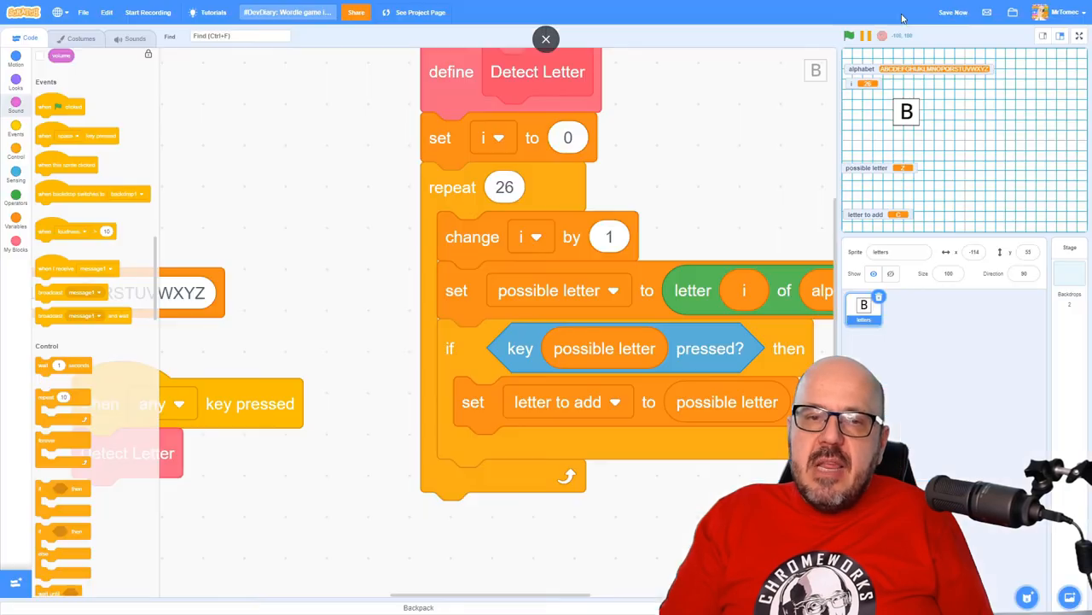
left_click(81, 38)
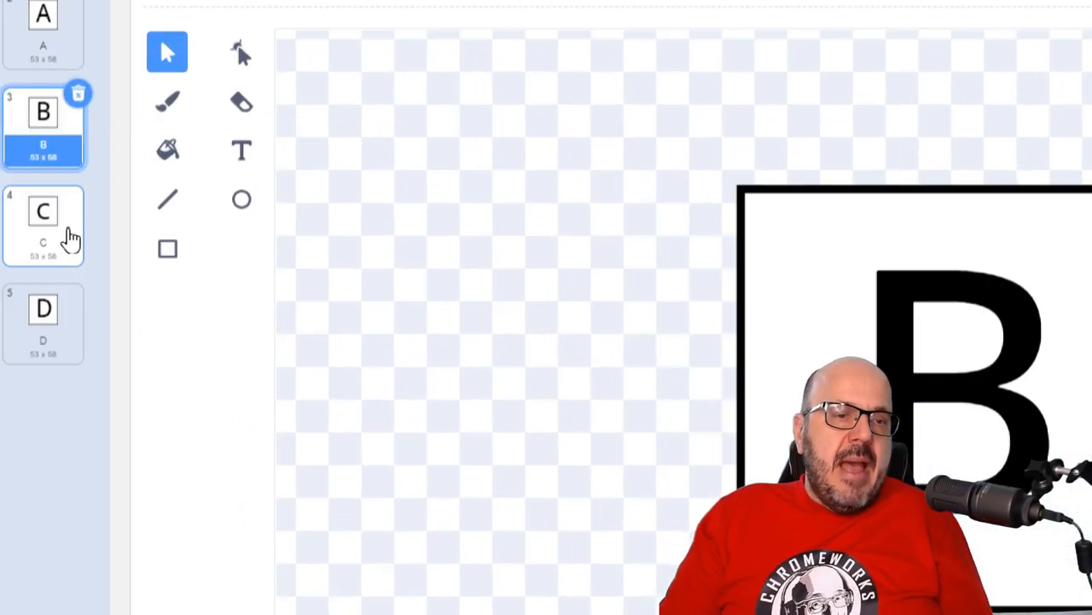
Return from the A–D costume list to the sprite's code
left_click(30, 39)
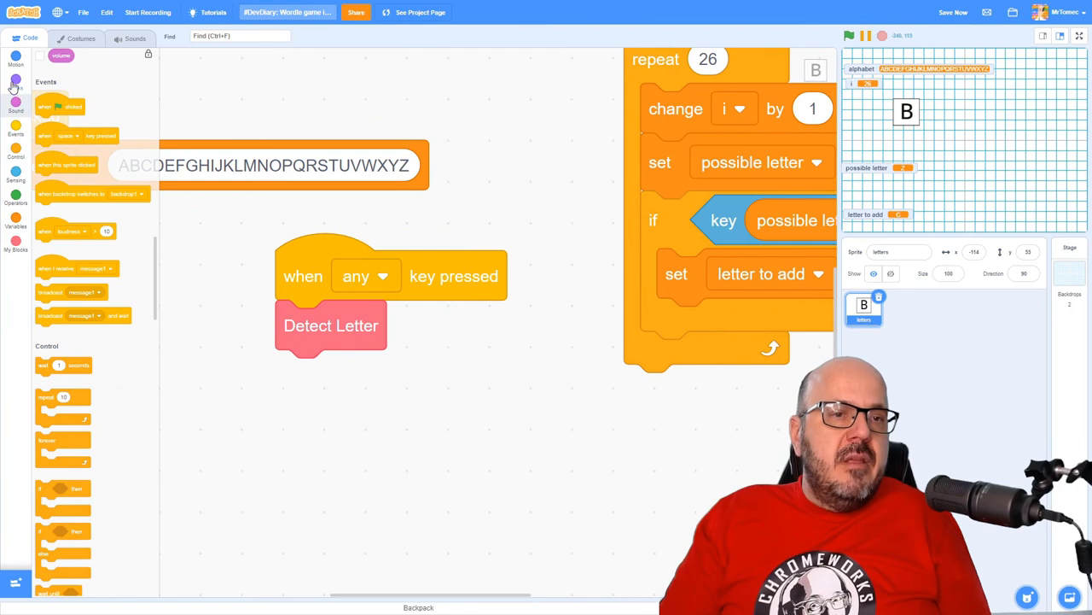
Add 'switch costume to letter to add' under Detect Letter, then enlarge the stage
left_click(15, 83)
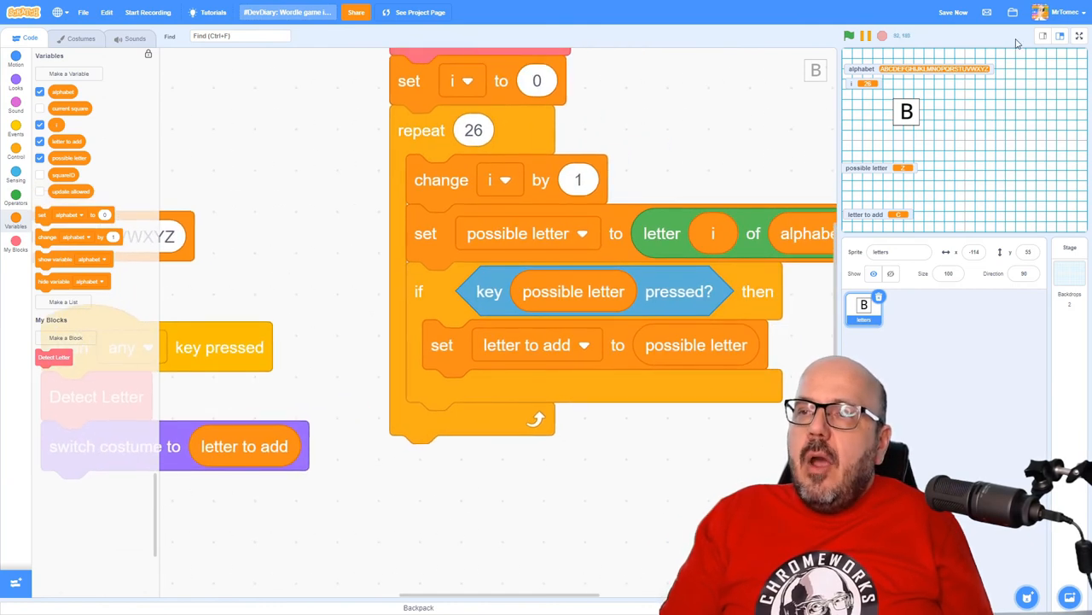
left_click(1078, 35)
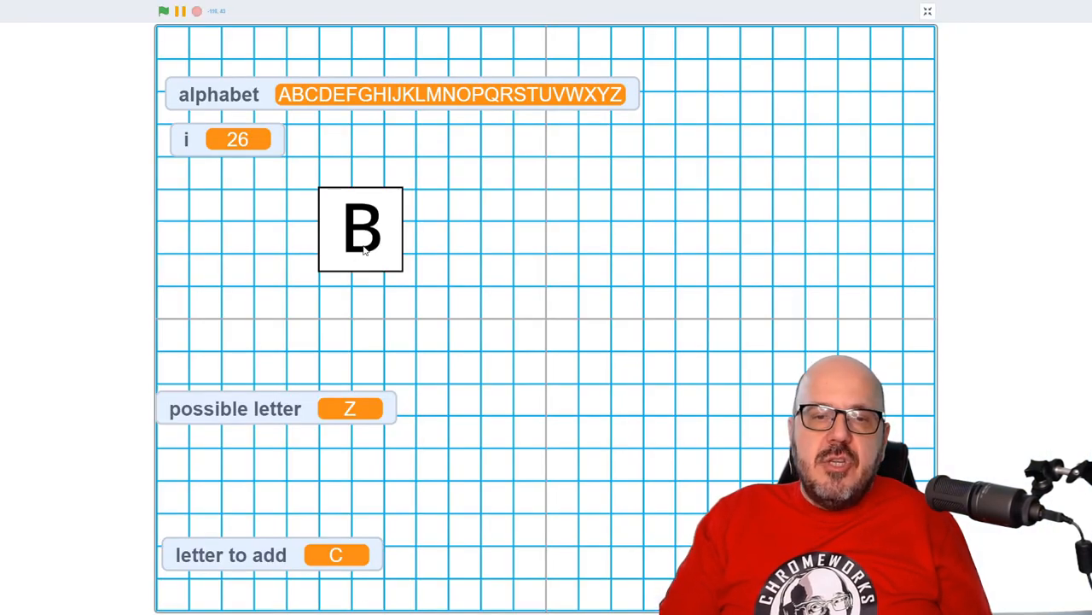
mouse_move(314, 201)
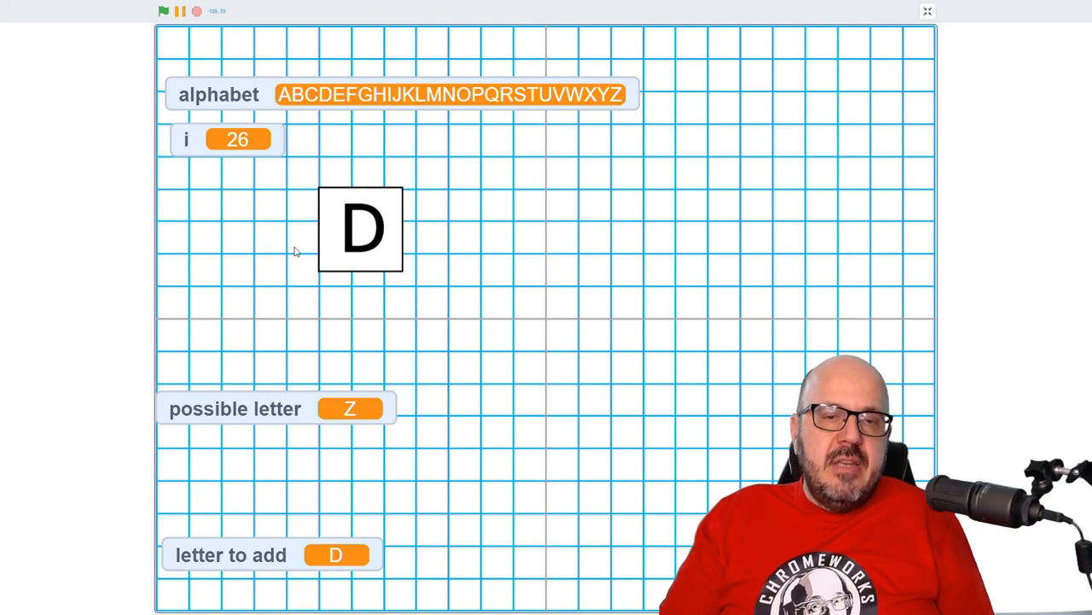
mouse_move(368, 213)
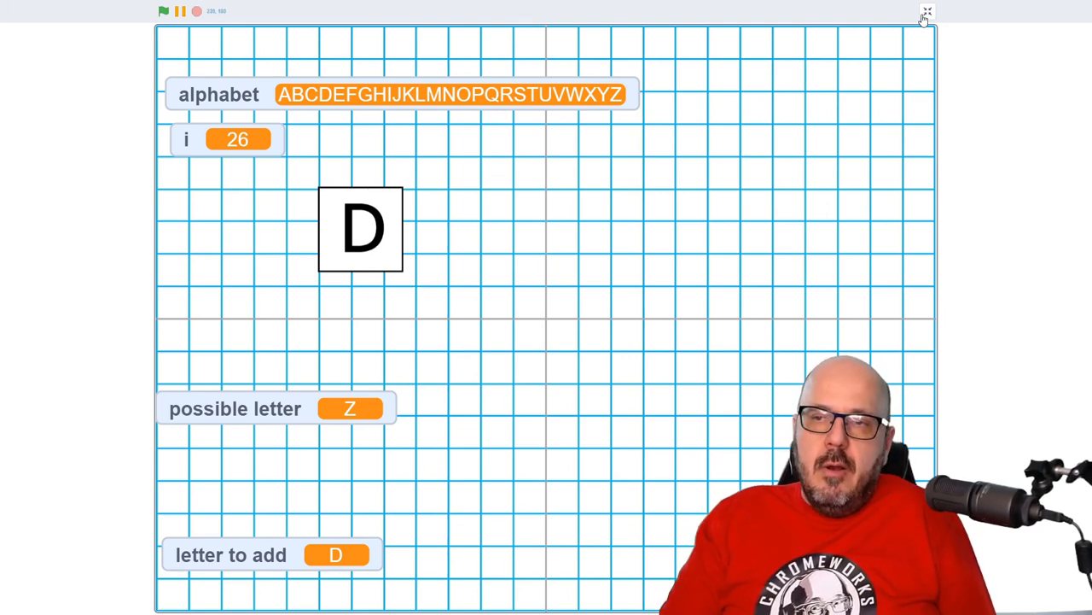
Leave full screen after confirming the sprite switched to the D costume
left_click(927, 12)
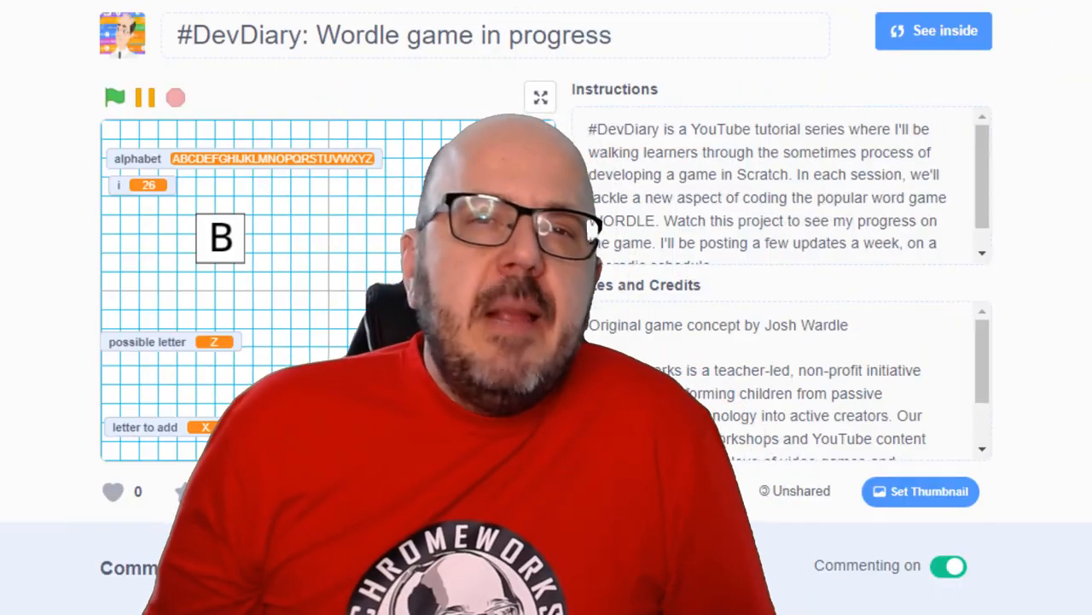